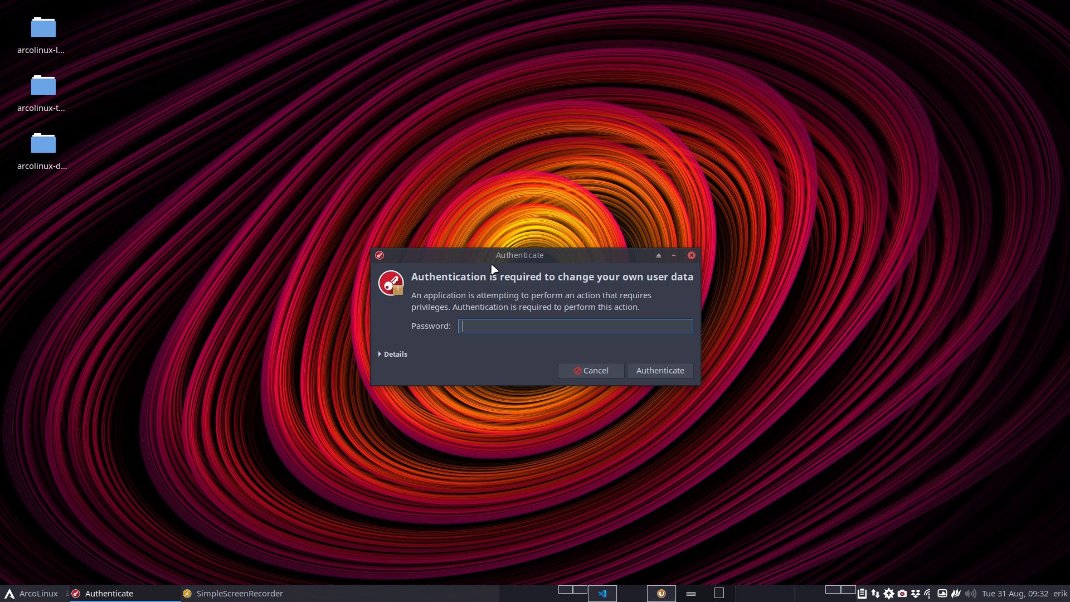
- Authenticate so the ArcoLinux Tweak Tool starts on its Autostart page
click(659, 370)
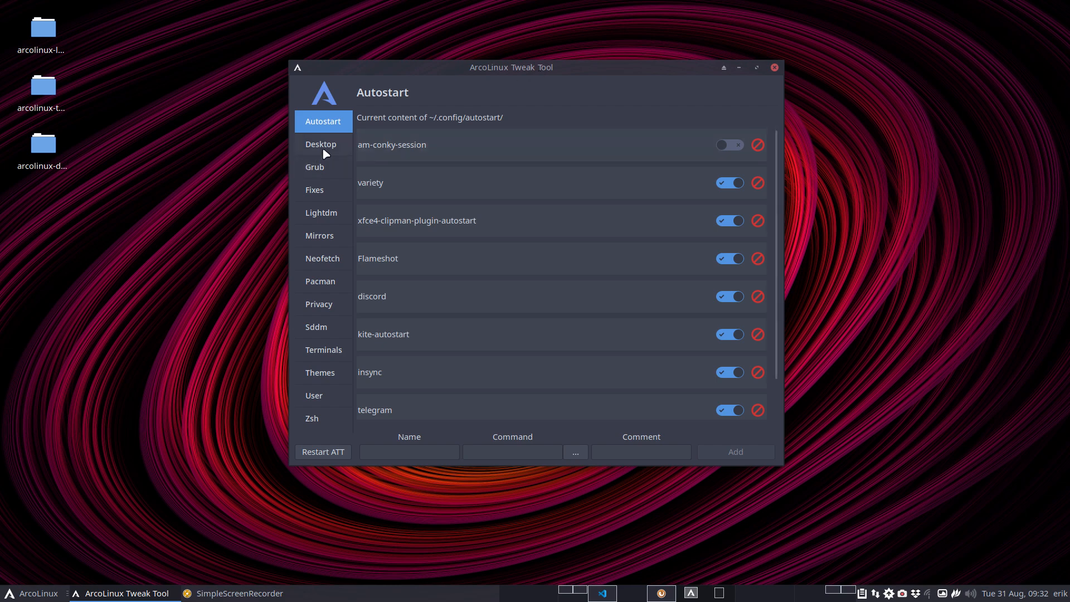
- On the Desktop page install the awesome desktop and launch the ArcoLinux Desktop Trasher
click(321, 144)
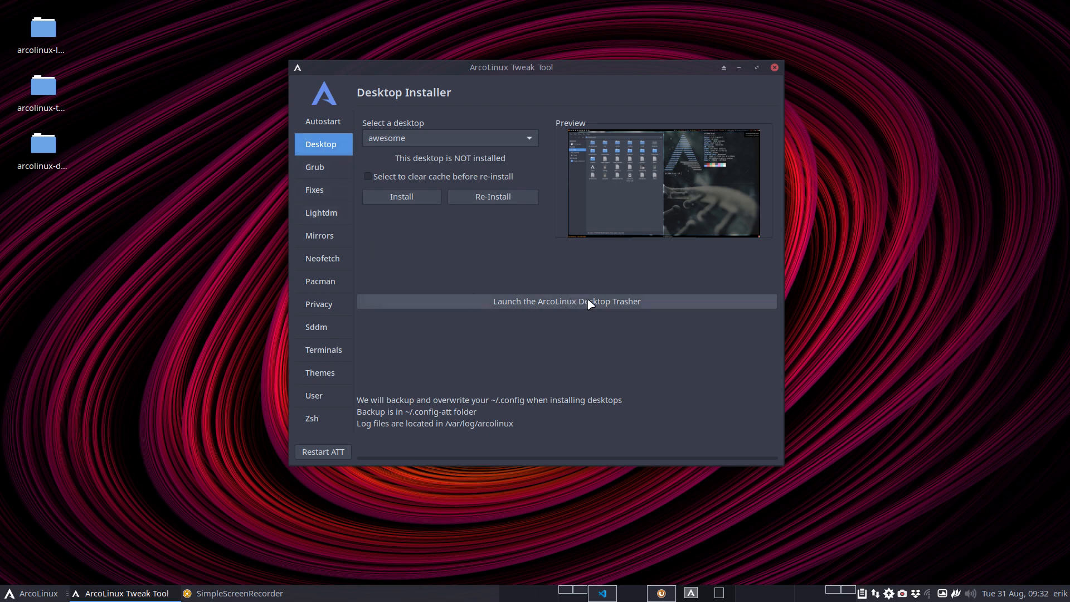
mouse_move(526, 182)
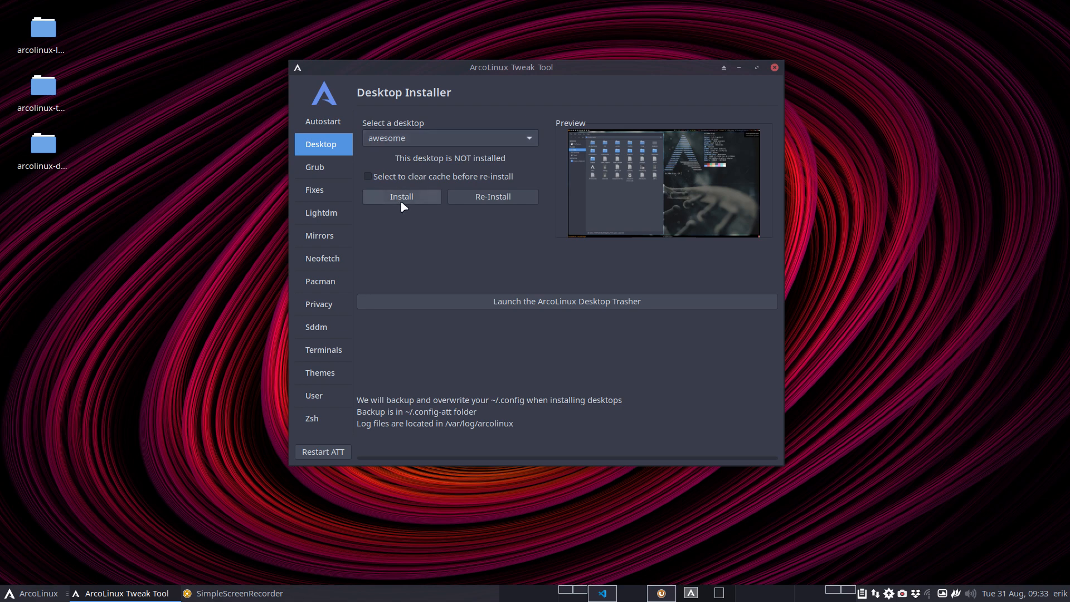
click(401, 197)
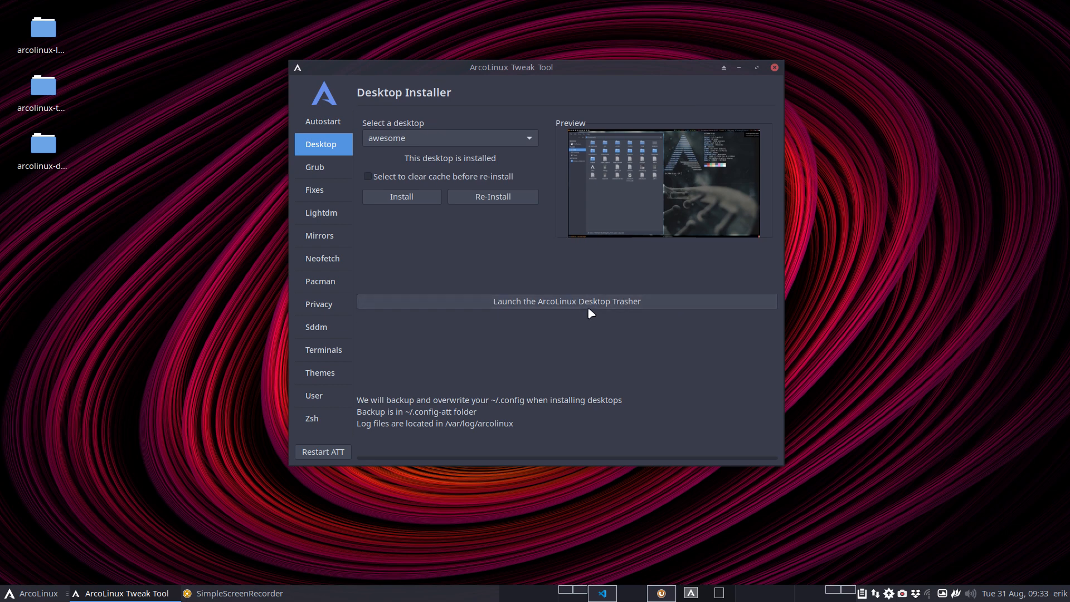
click(566, 301)
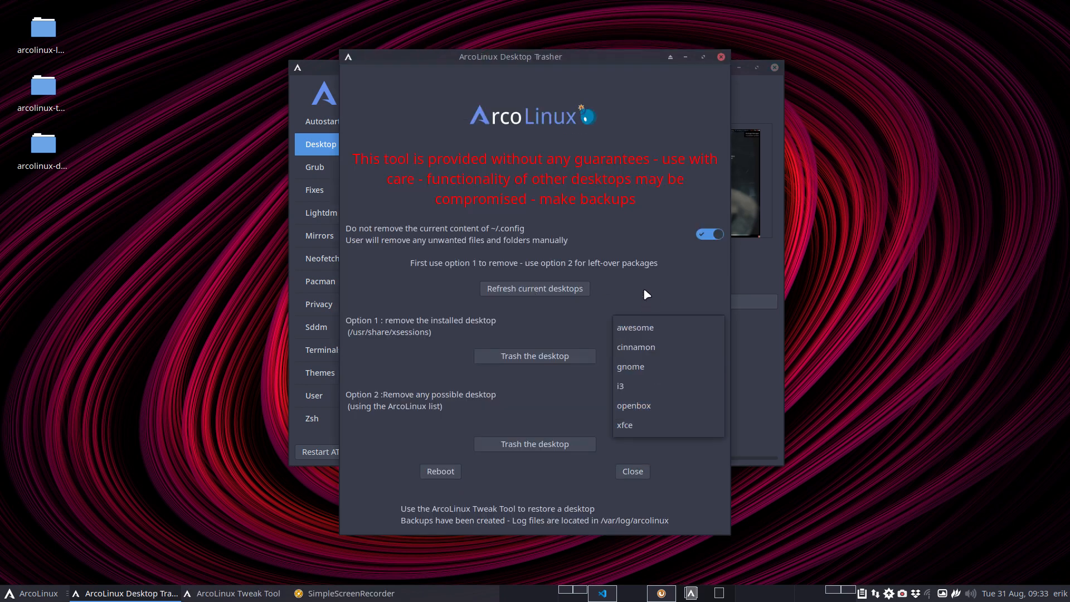
- In the Desktop Trasher choose awesome under Option 1 and trash it
click(634, 327)
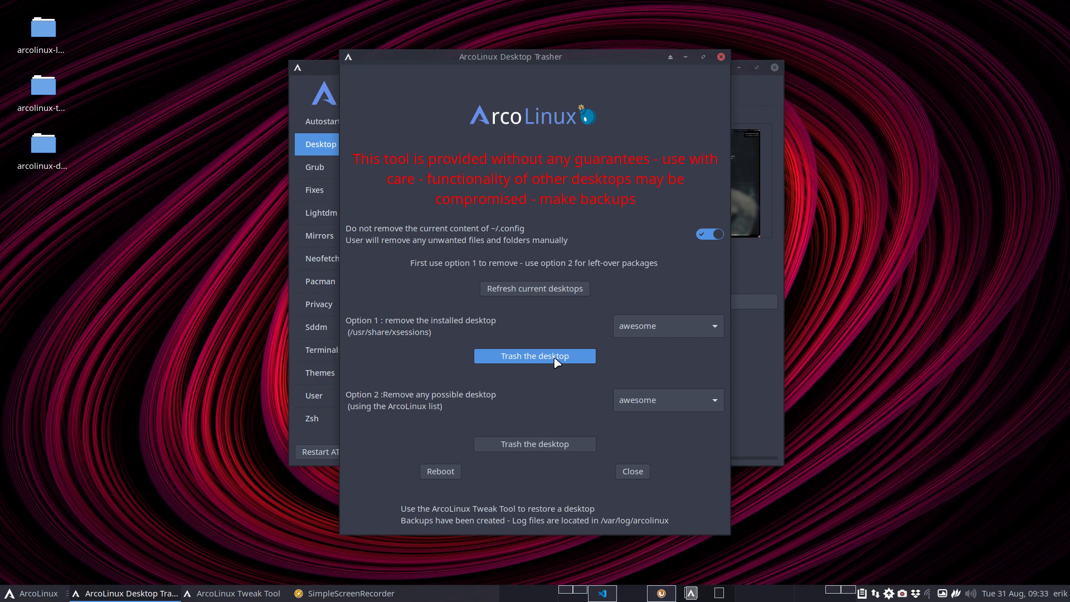
drag(510, 57, 812, 94)
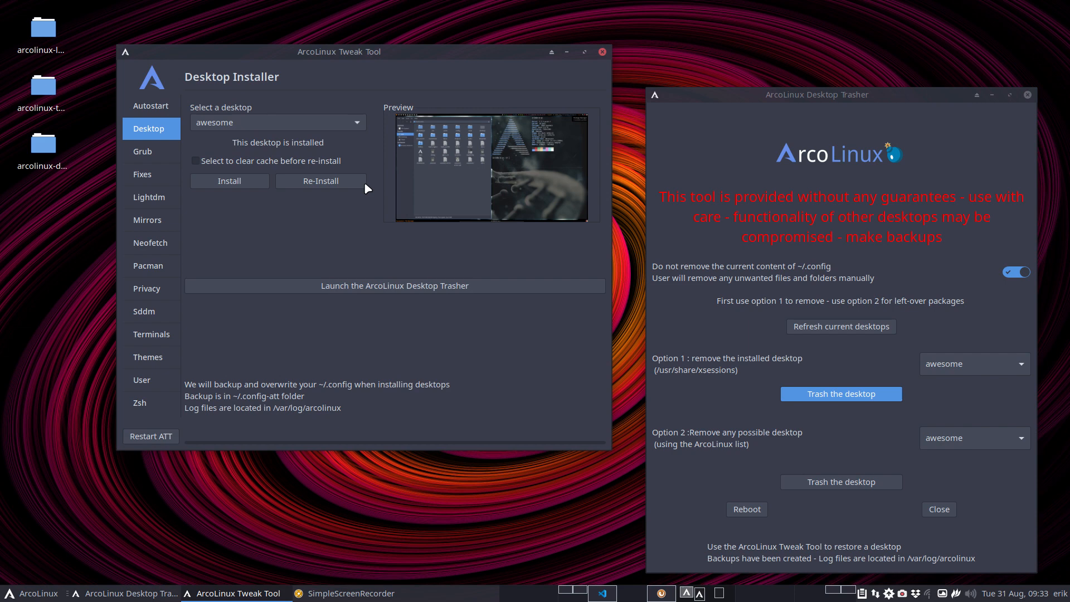
mouse_move(889, 347)
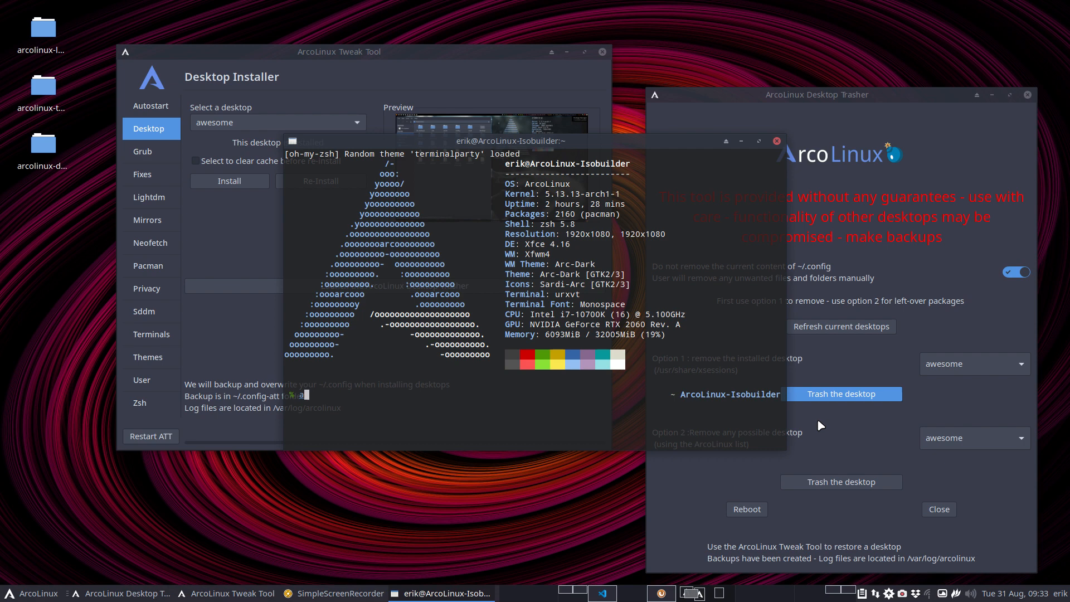
text(d)
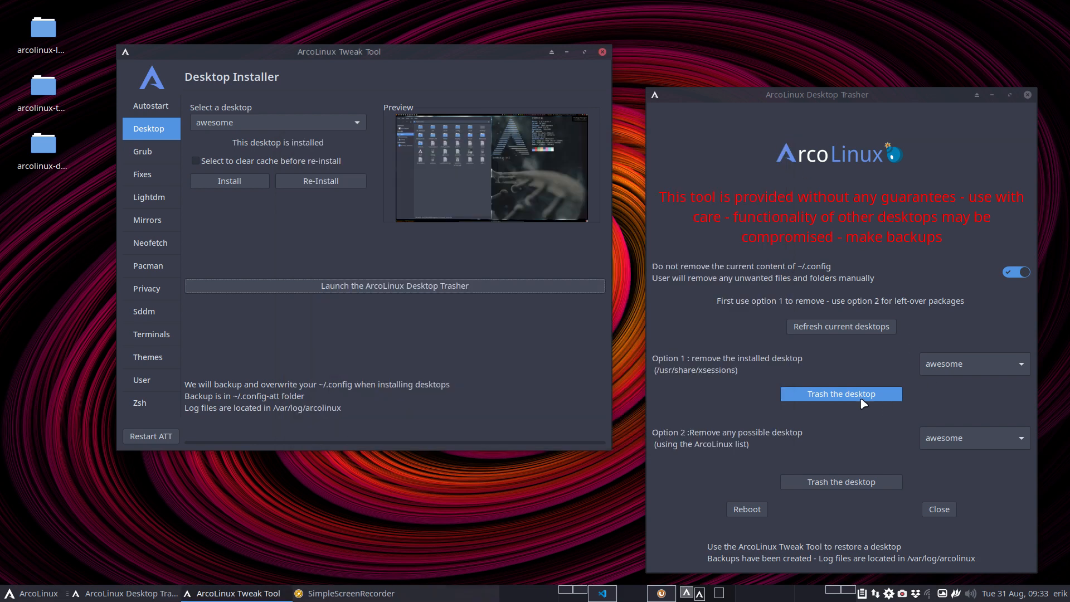
click(841, 394)
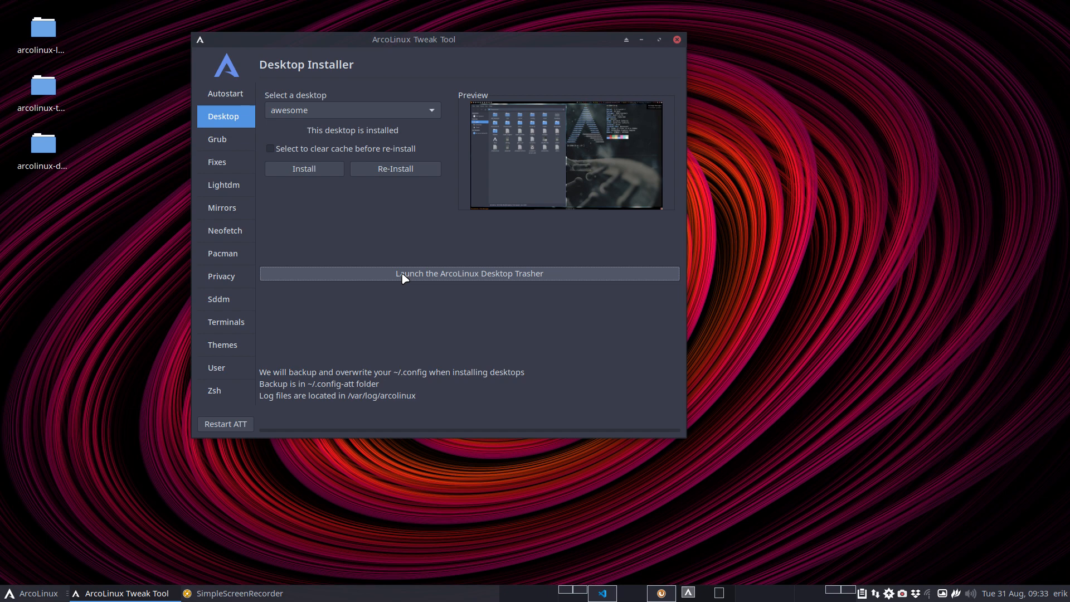
mouse_move(477, 352)
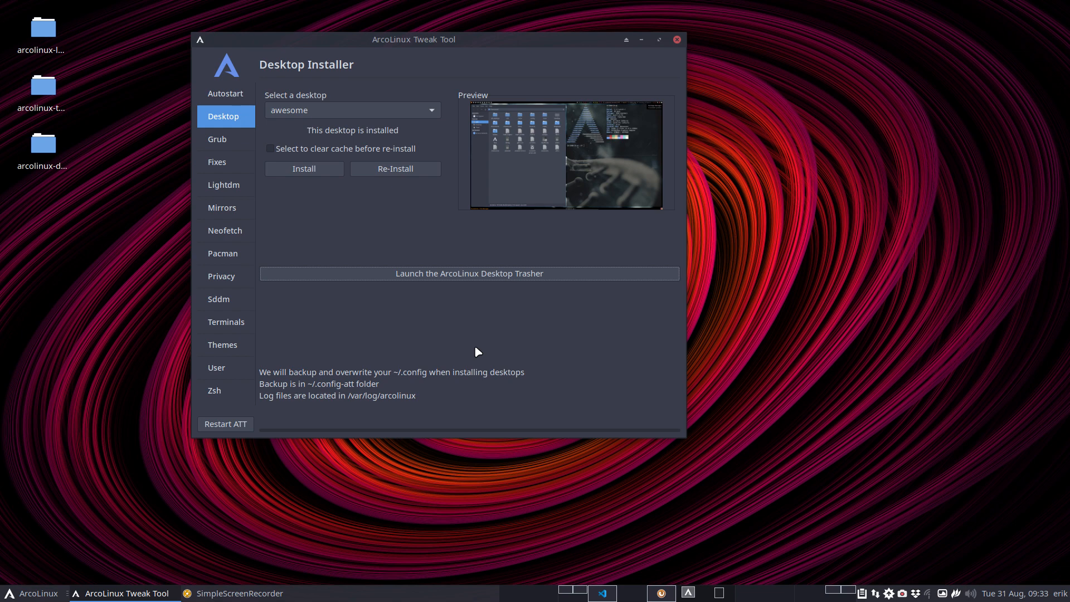
mouse_move(478, 383)
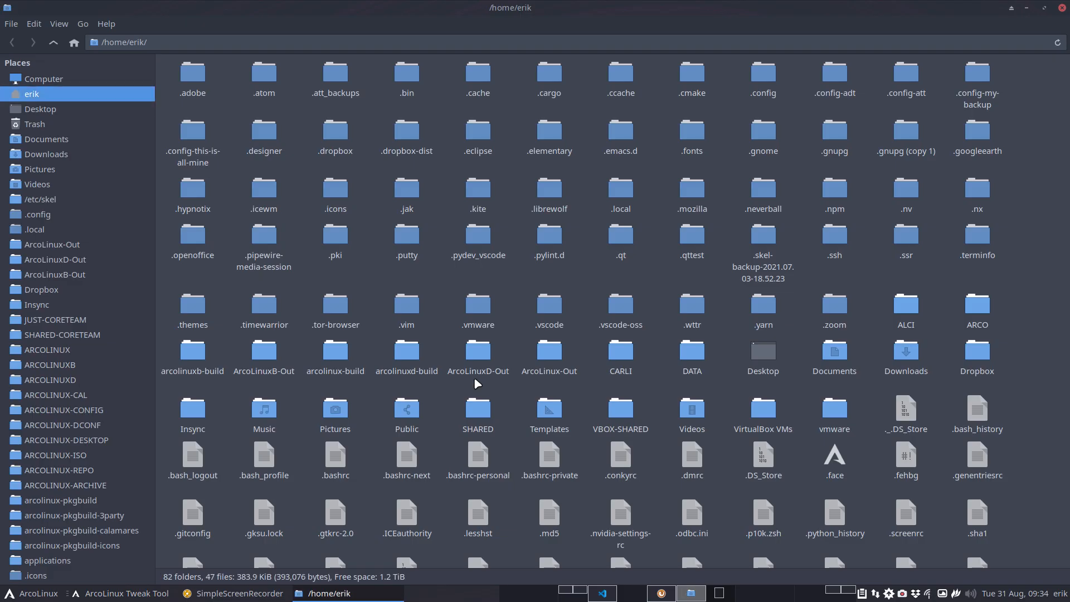
mouse_move(628, 107)
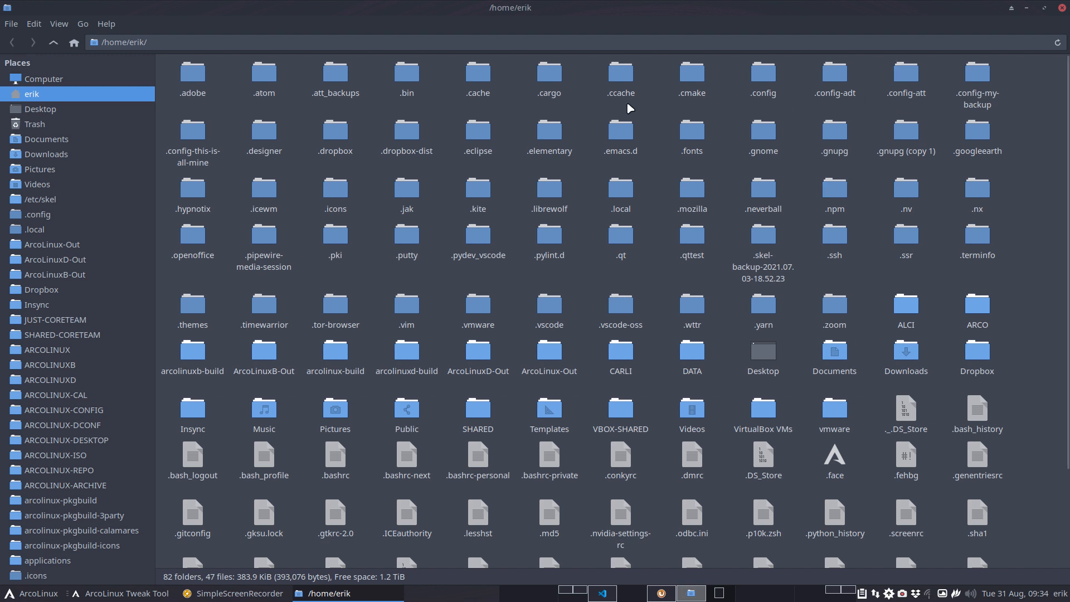
mouse_move(1033, 143)
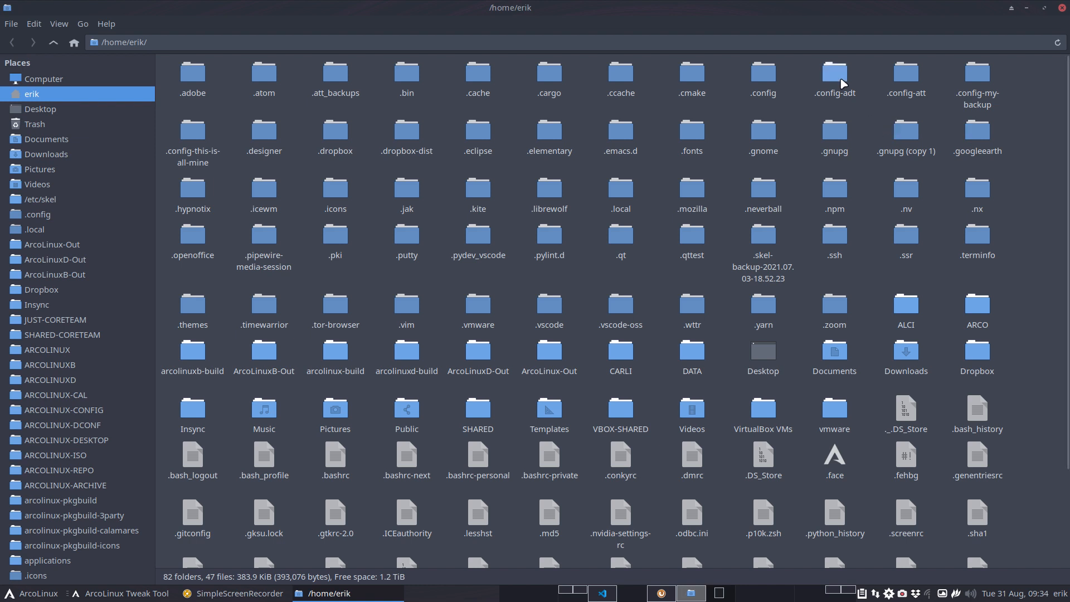
click(834, 75)
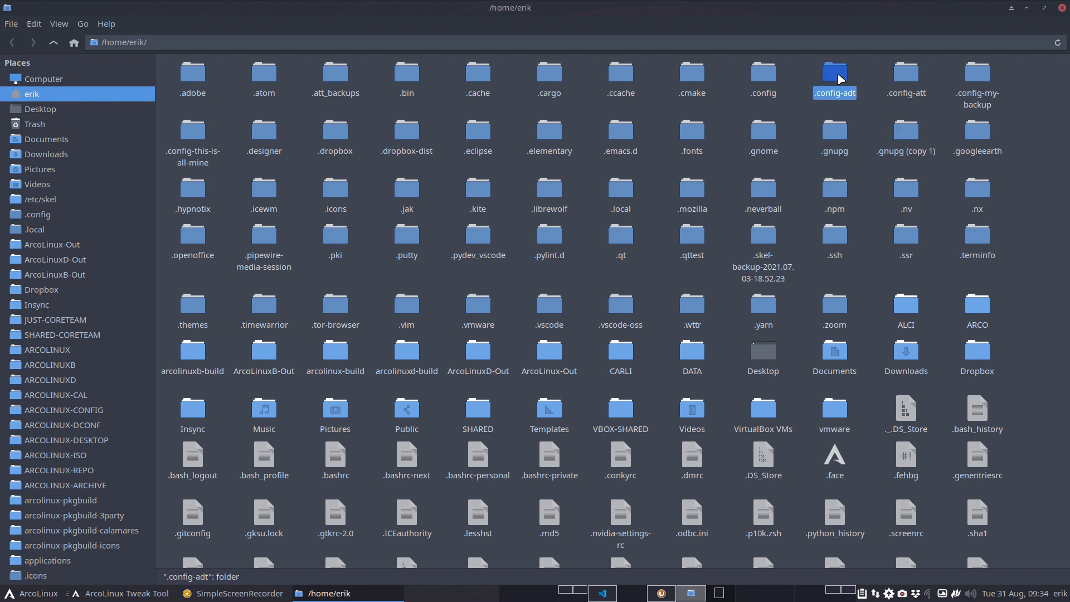
double_click(833, 77)
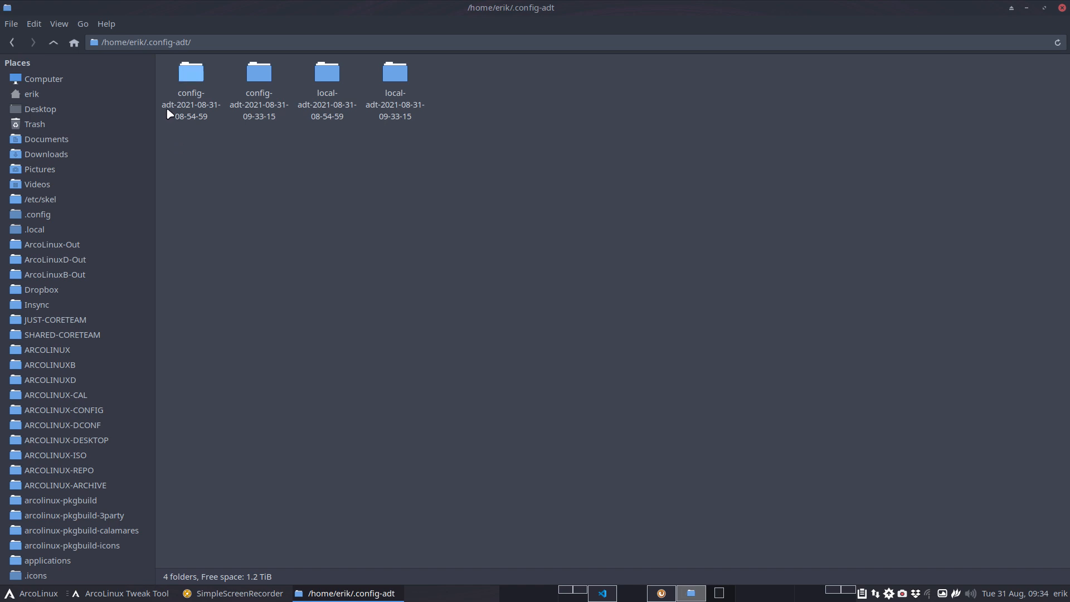
click(53, 42)
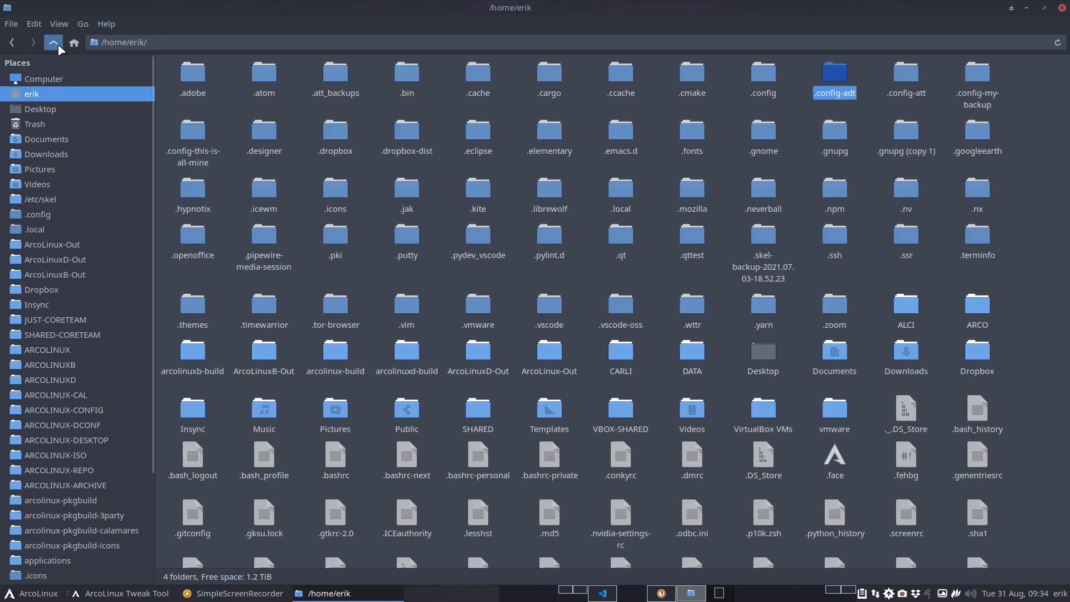
double_click(905, 73)
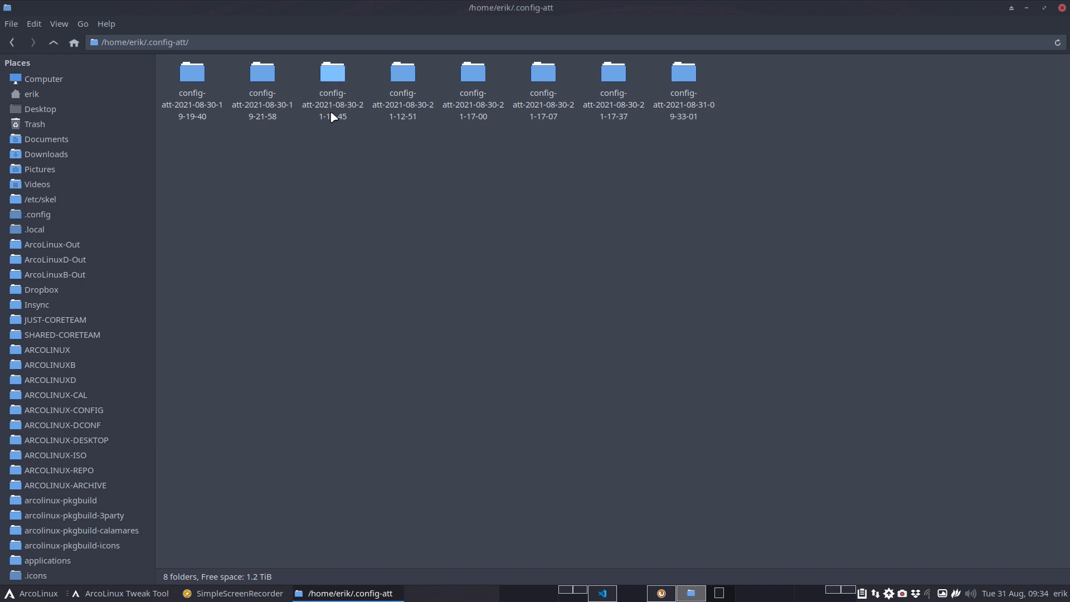
double_click(682, 75)
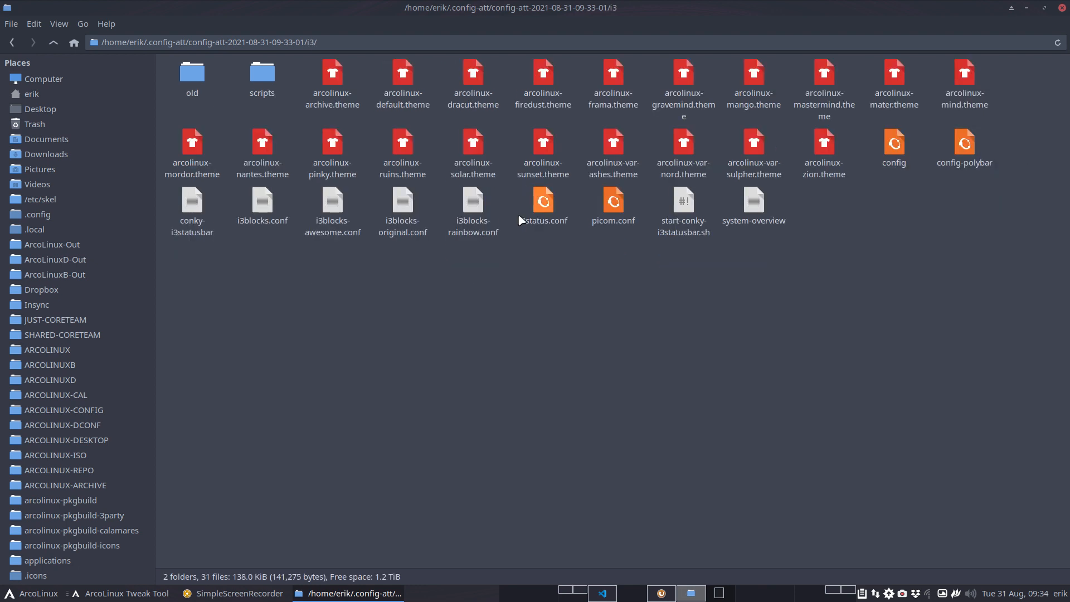
mouse_move(440, 213)
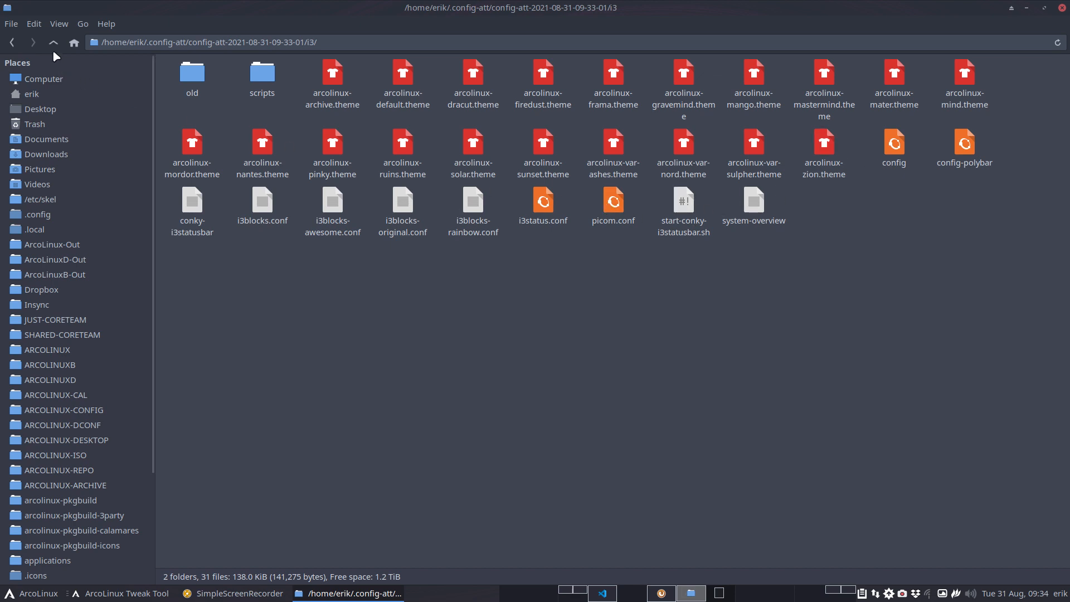
click(54, 43)
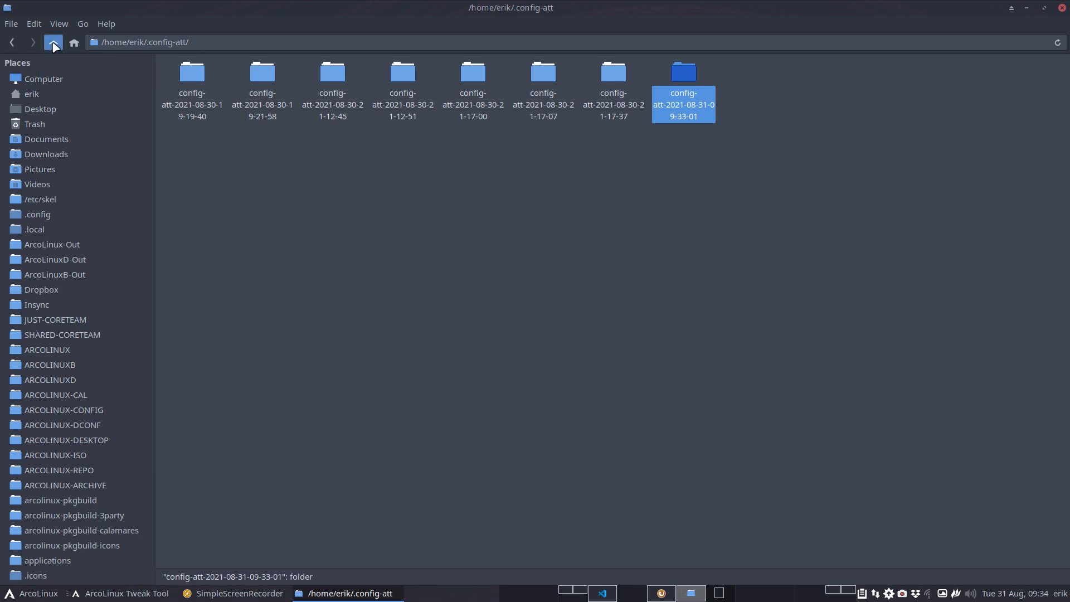
click(53, 42)
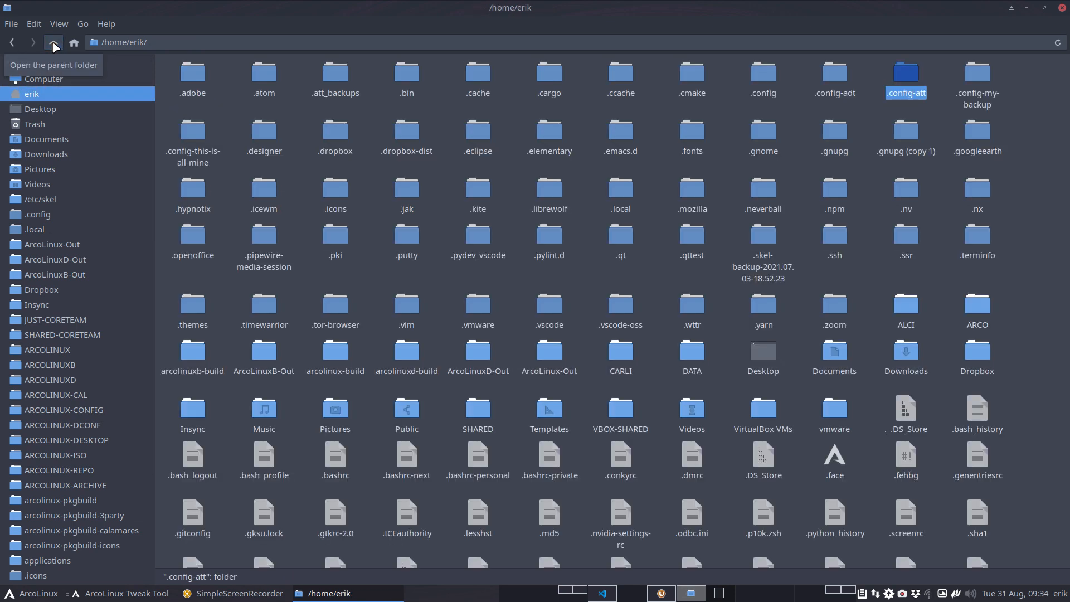
- Browse personal folder 1 down into its .config/xfce4 settings folder
click(54, 42)
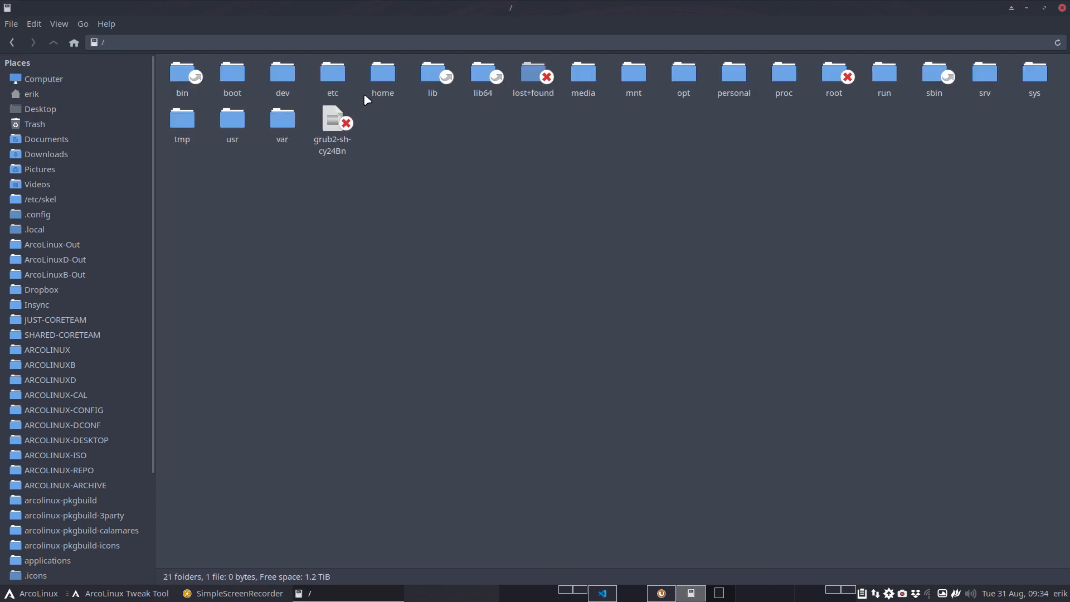
mouse_move(733, 71)
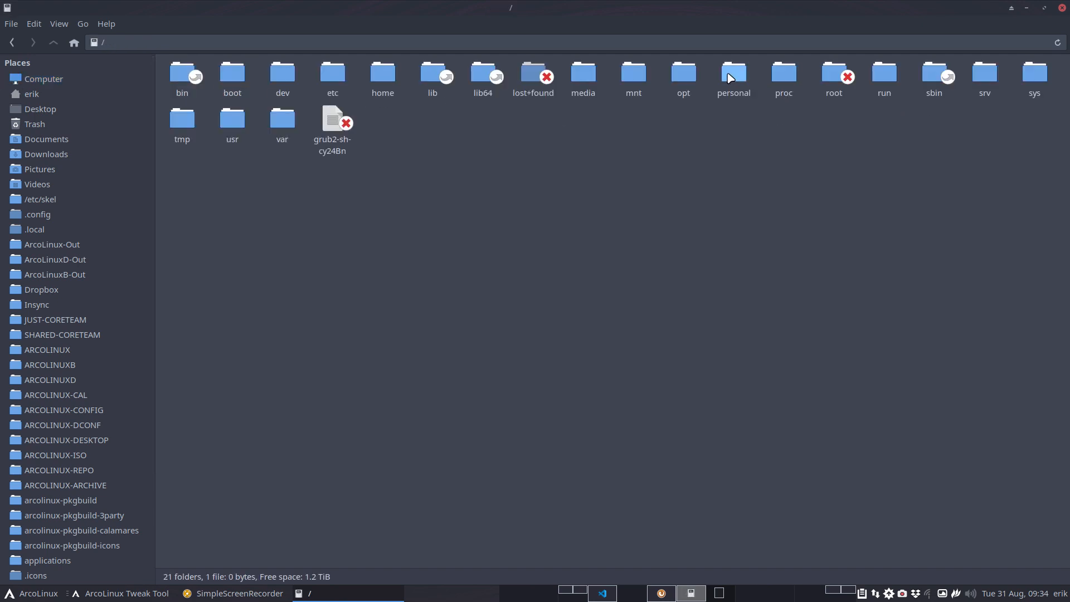
double_click(732, 71)
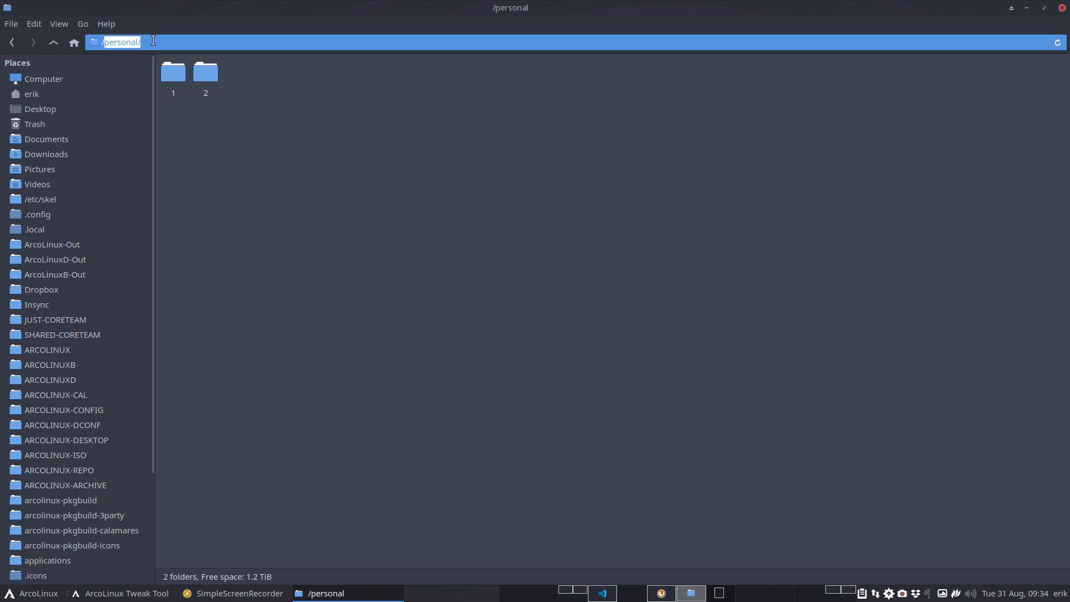
double_click(173, 71)
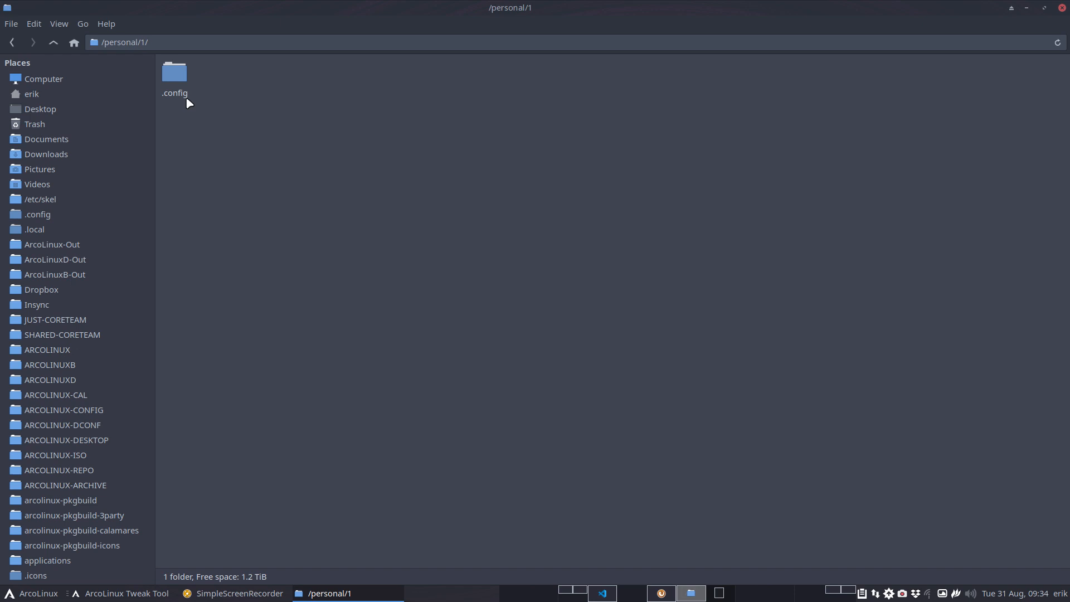
double_click(174, 72)
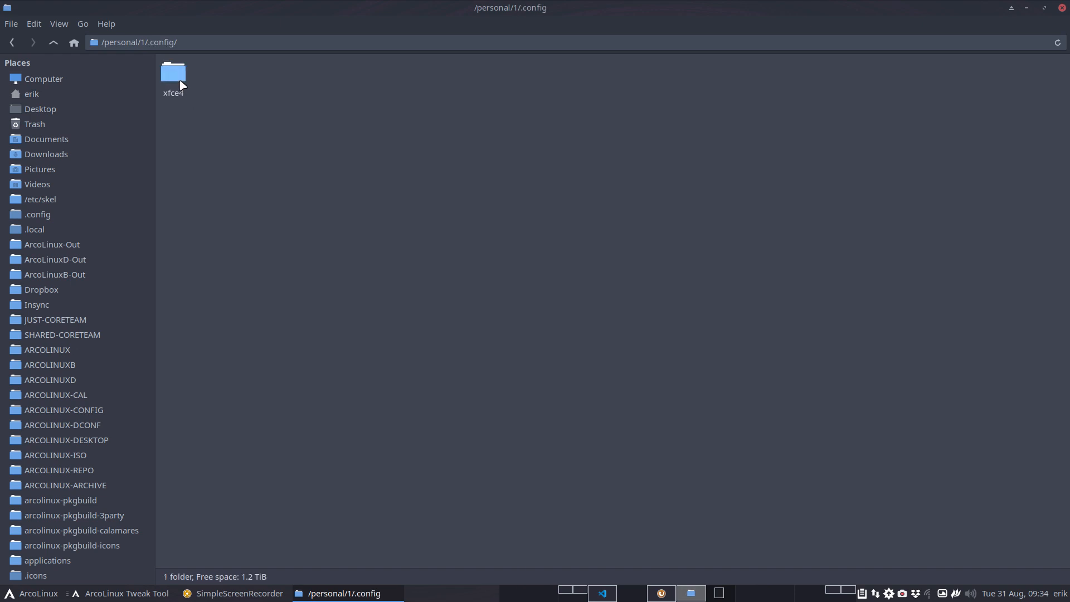
double_click(173, 73)
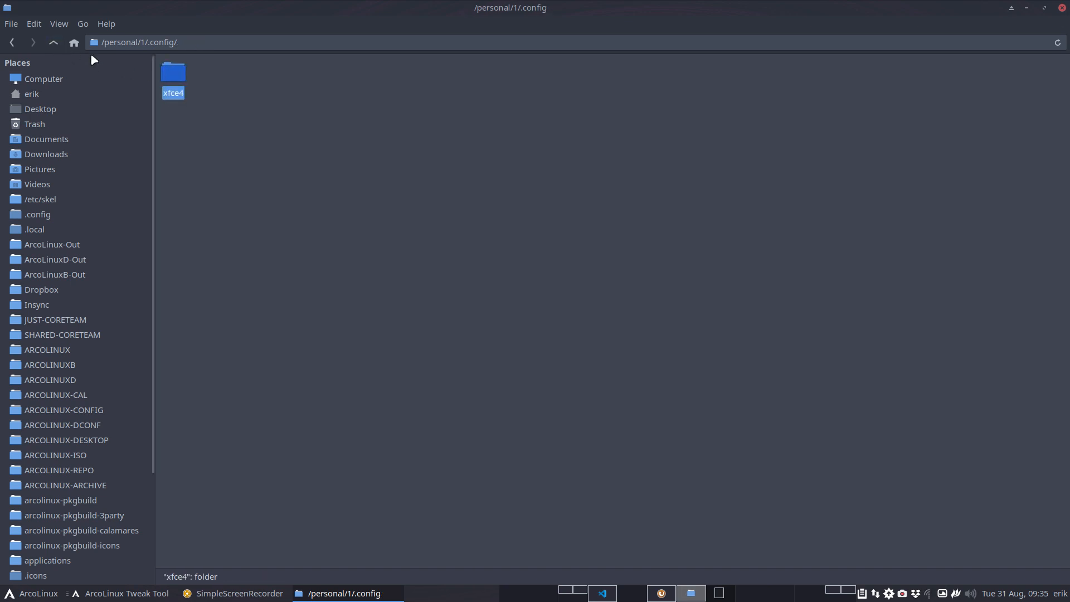
- Browse personal folder 2 into .config/xfce4/xfconf and open xsettings.xml in Sublime Text
click(53, 42)
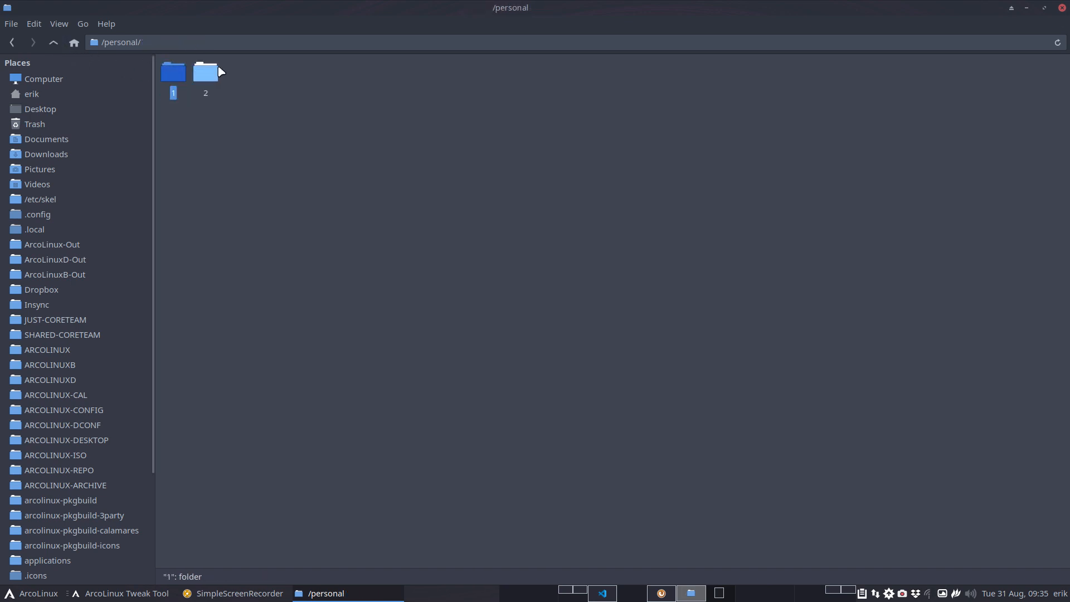
double_click(205, 72)
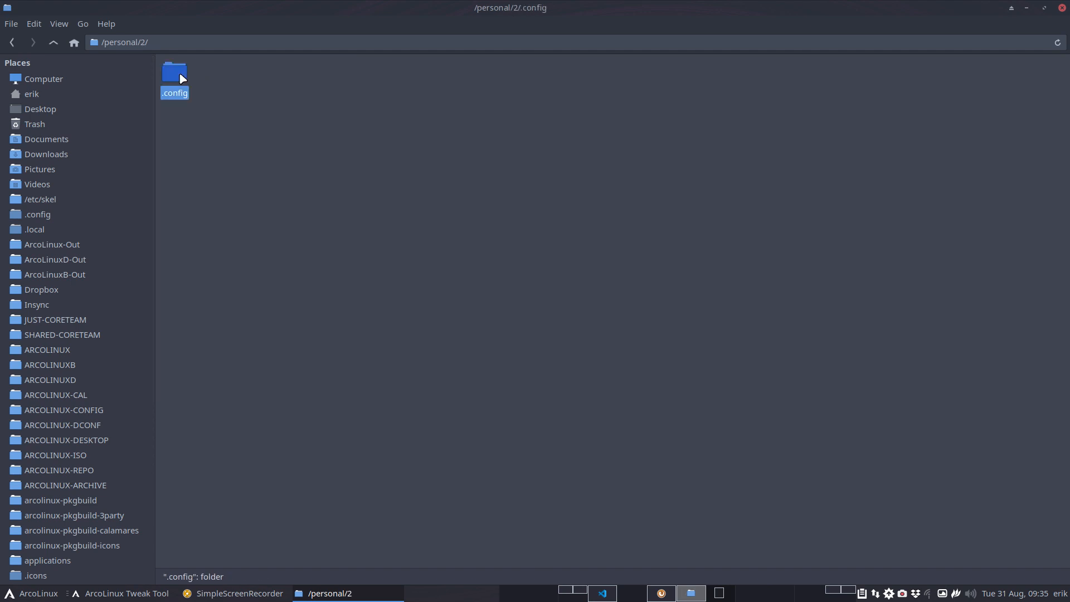
double_click(174, 75)
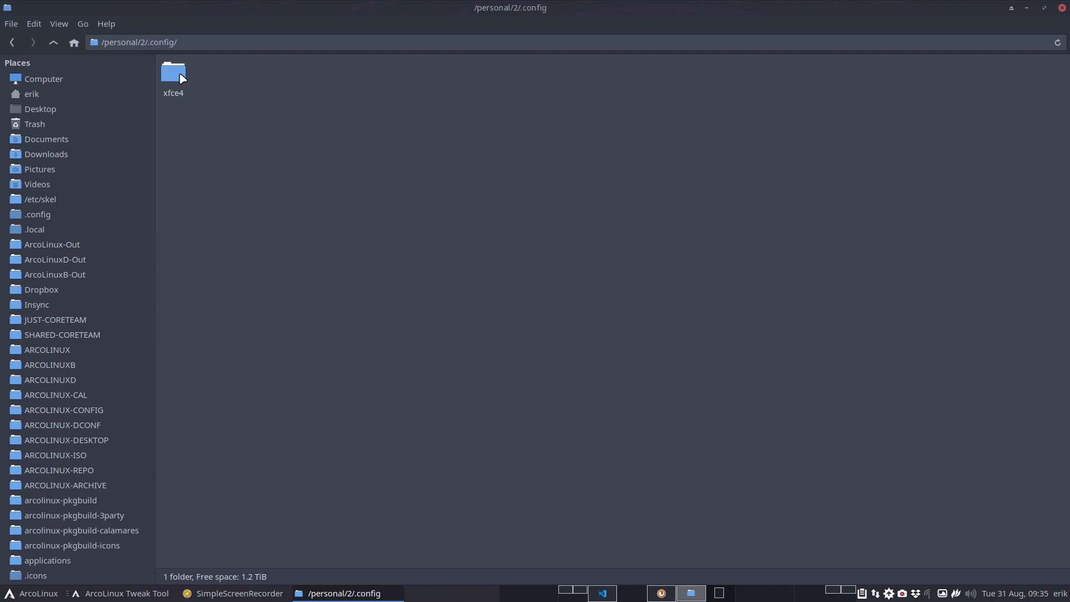
click(173, 73)
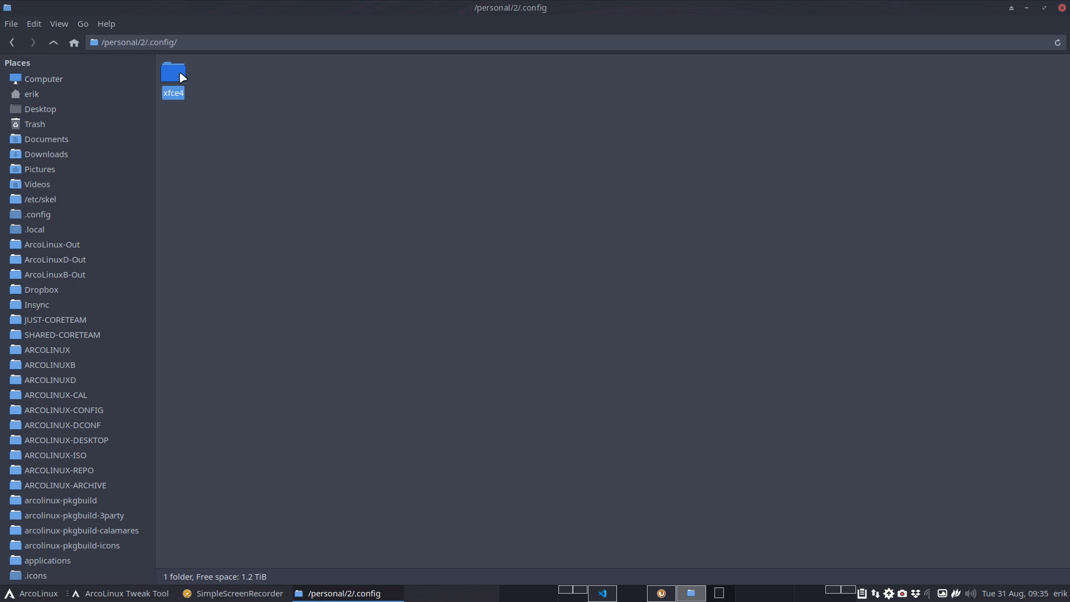
double_click(173, 72)
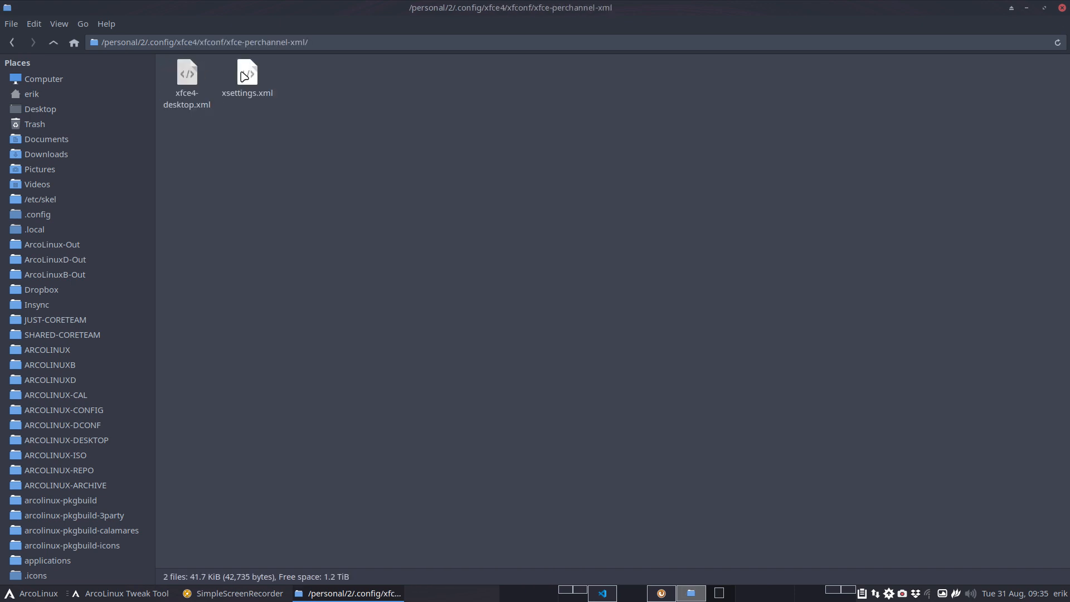
double_click(246, 73)
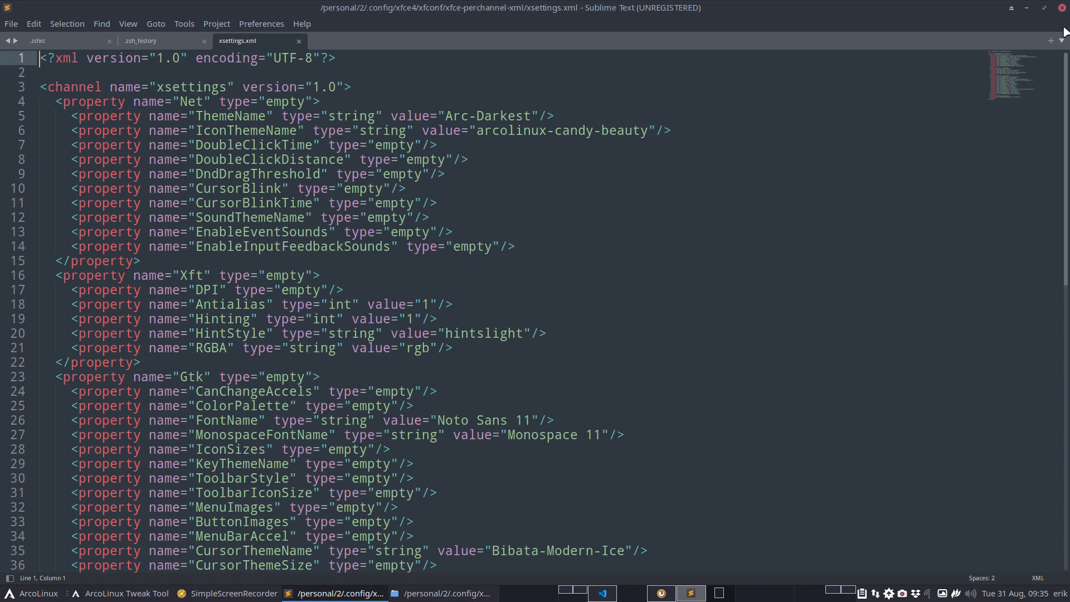
mouse_move(1061, 11)
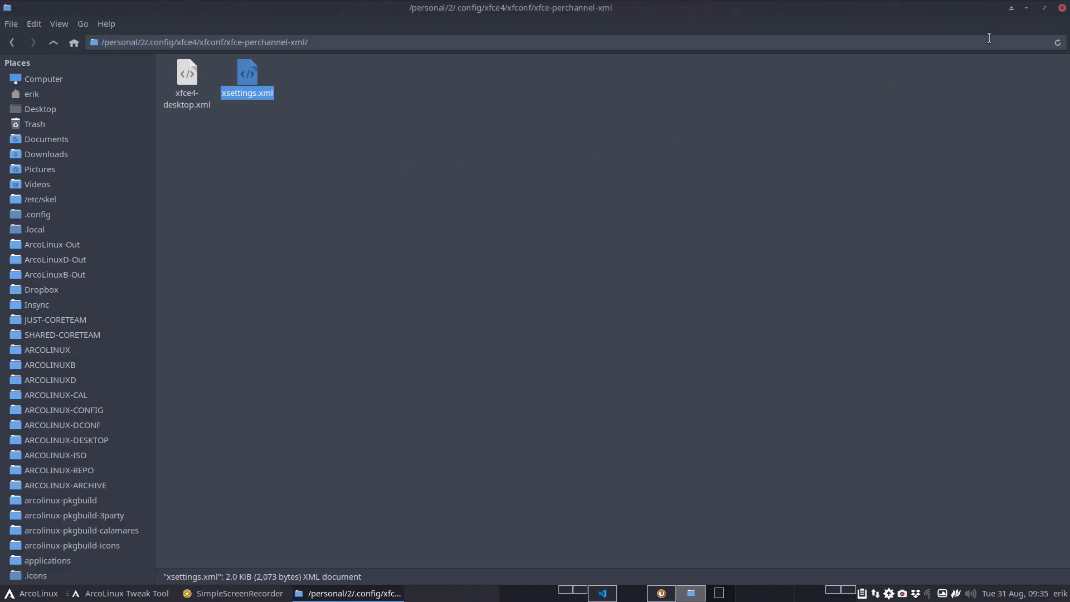
- Go back up two folder levels in Thunar to the xfconf folder's parent
click(53, 43)
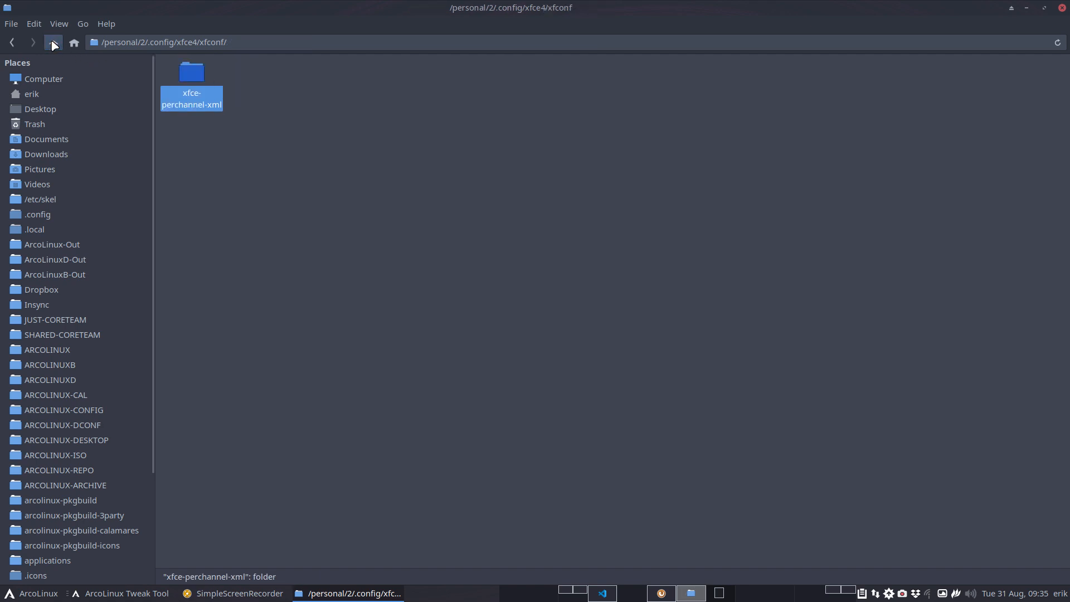
click(54, 42)
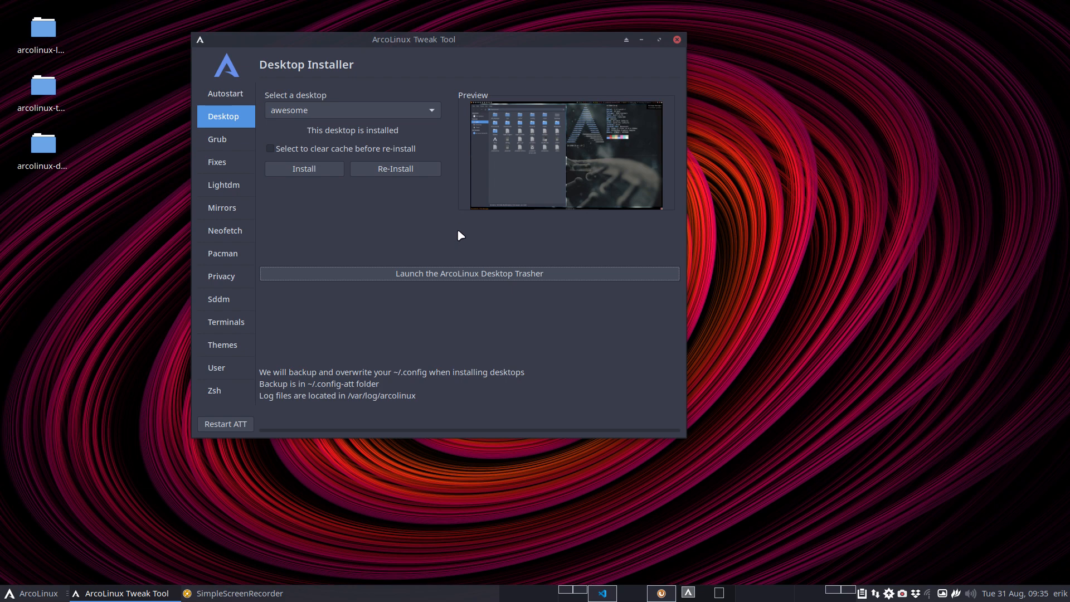
mouse_move(462, 283)
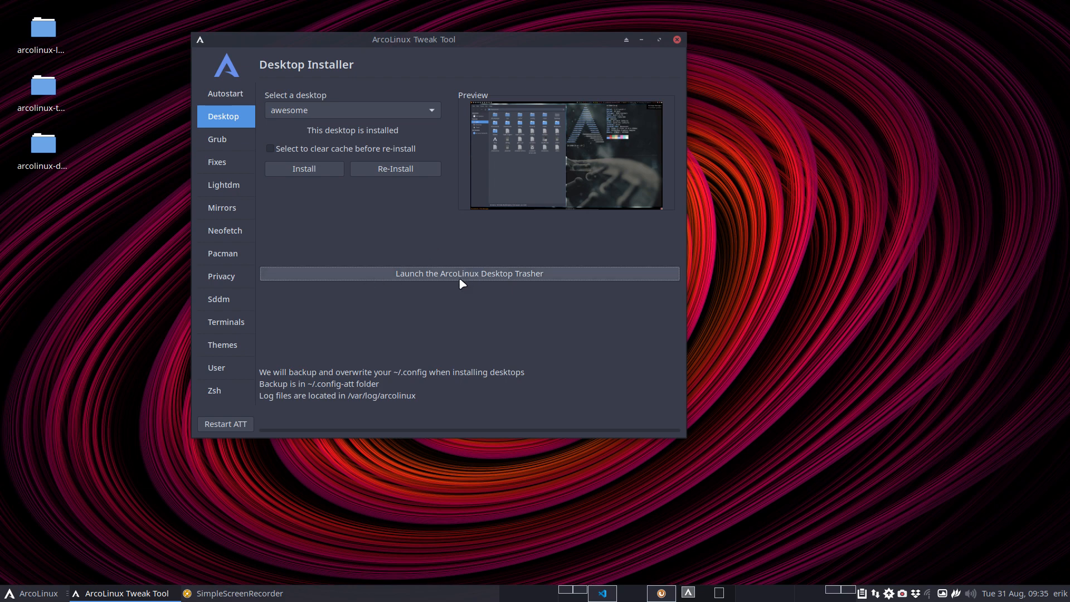
mouse_move(449, 357)
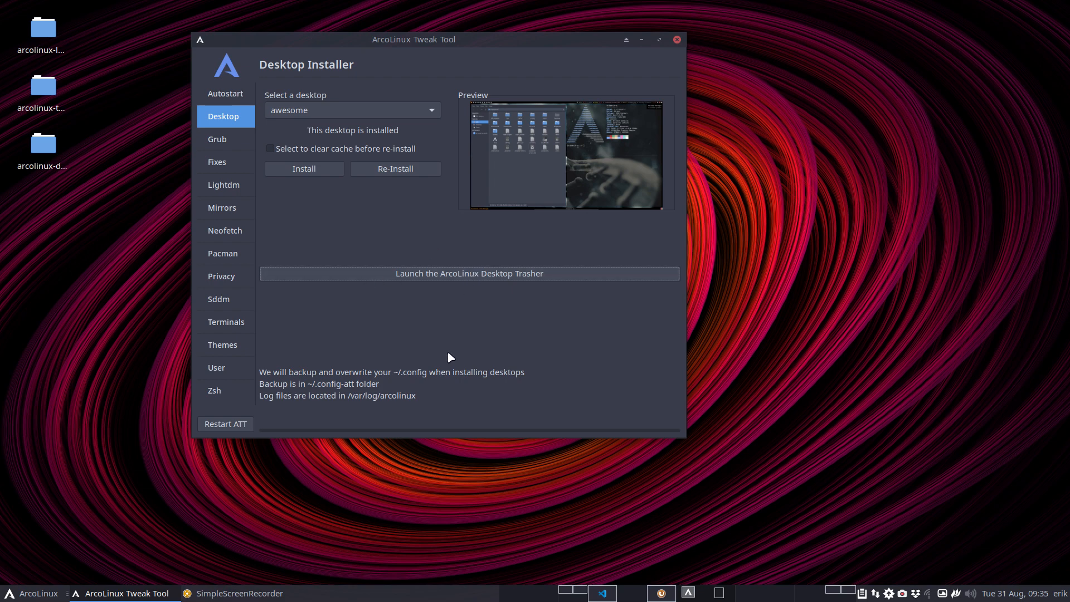
mouse_move(401, 401)
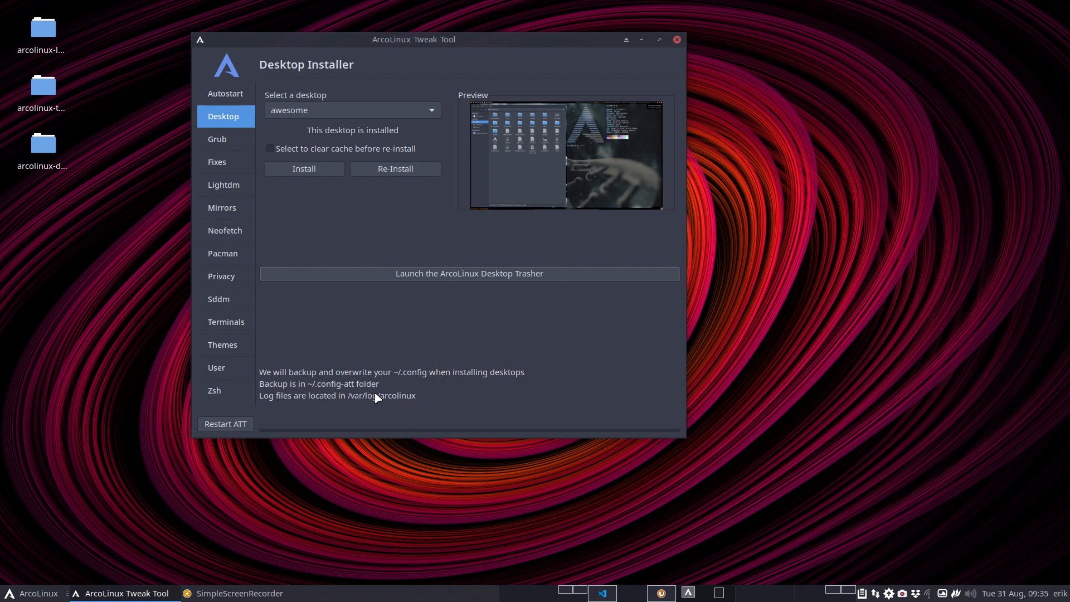
mouse_move(381, 398)
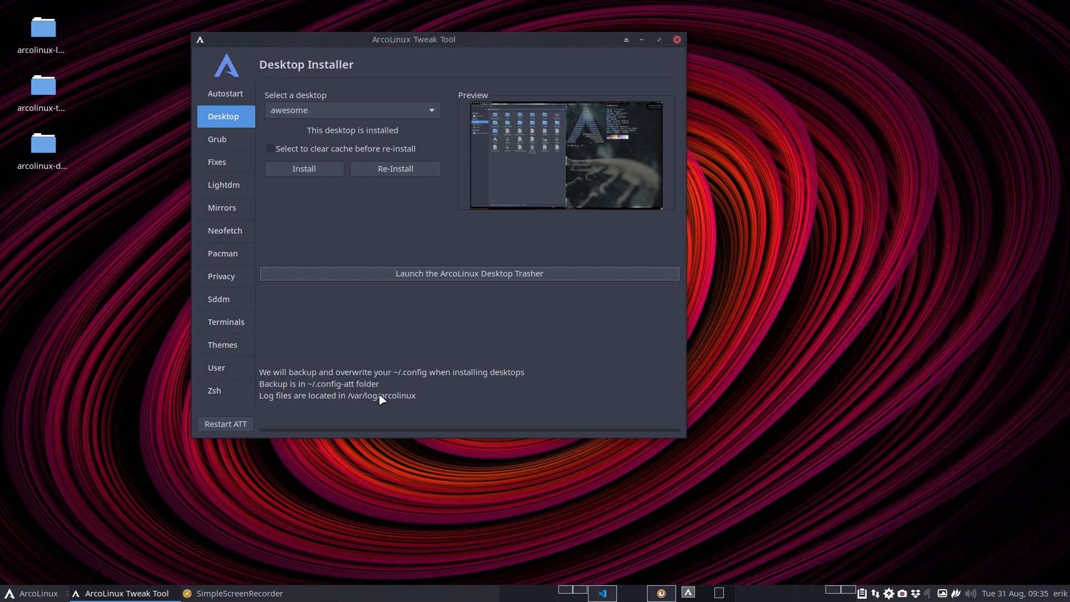
- Switch to the Grub Themes page showing the grid of theme images
click(217, 139)
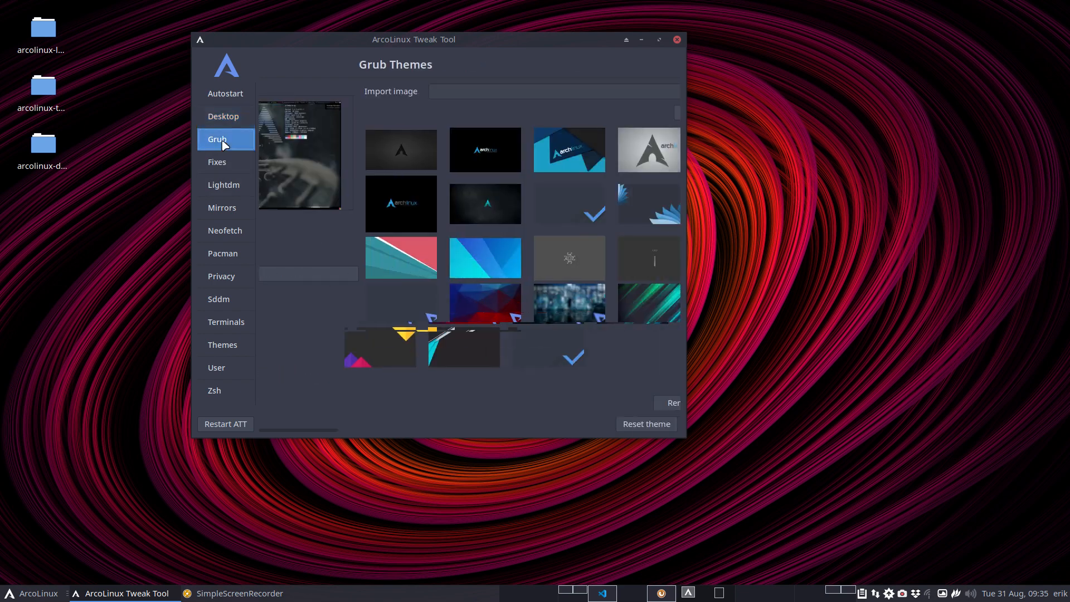
- Visit the Fixes, Lightdm, Mirrors, Neofetch, Pacman and Privacy pages, stopping on Sddm Configuration
click(217, 162)
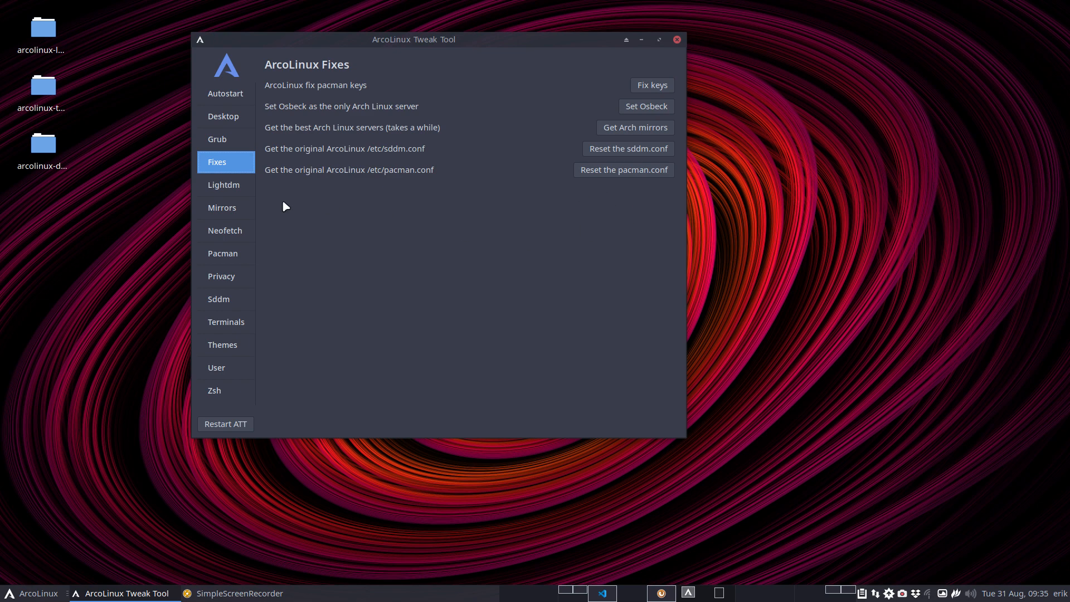
click(224, 185)
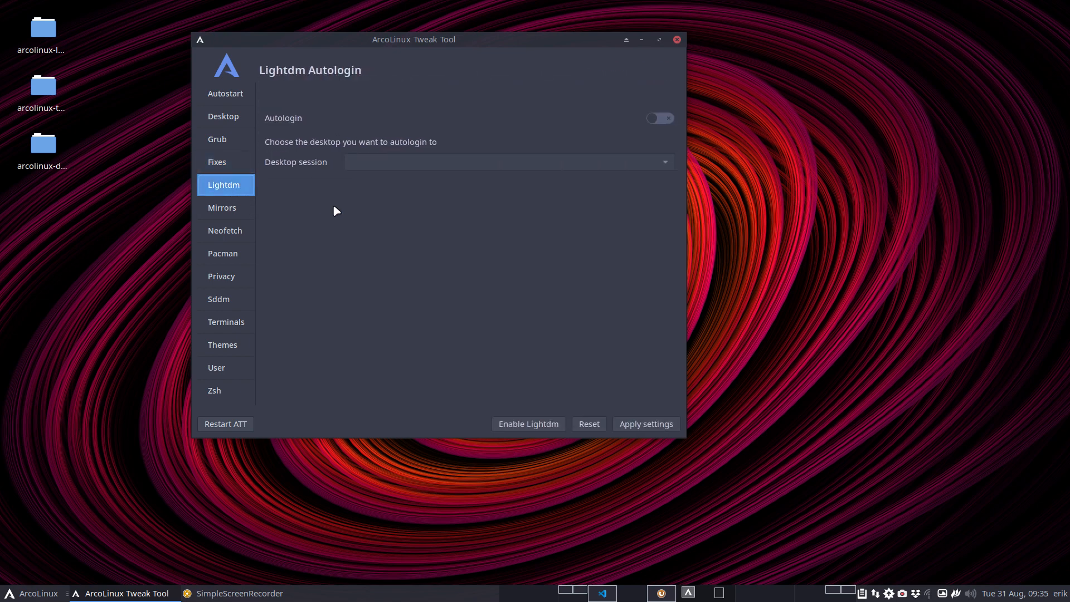
mouse_move(533, 124)
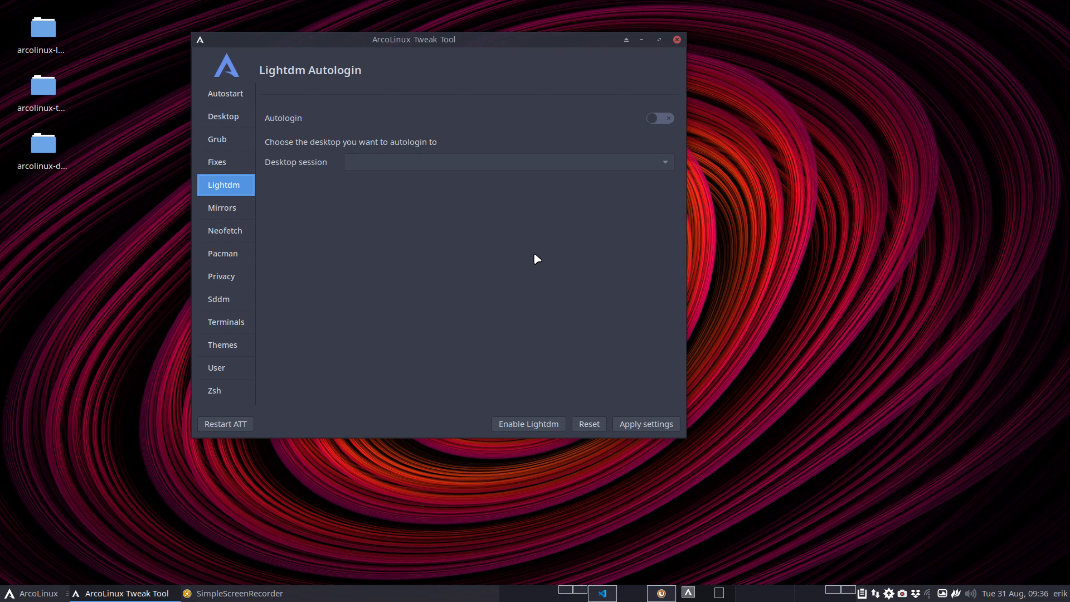
mouse_move(536, 257)
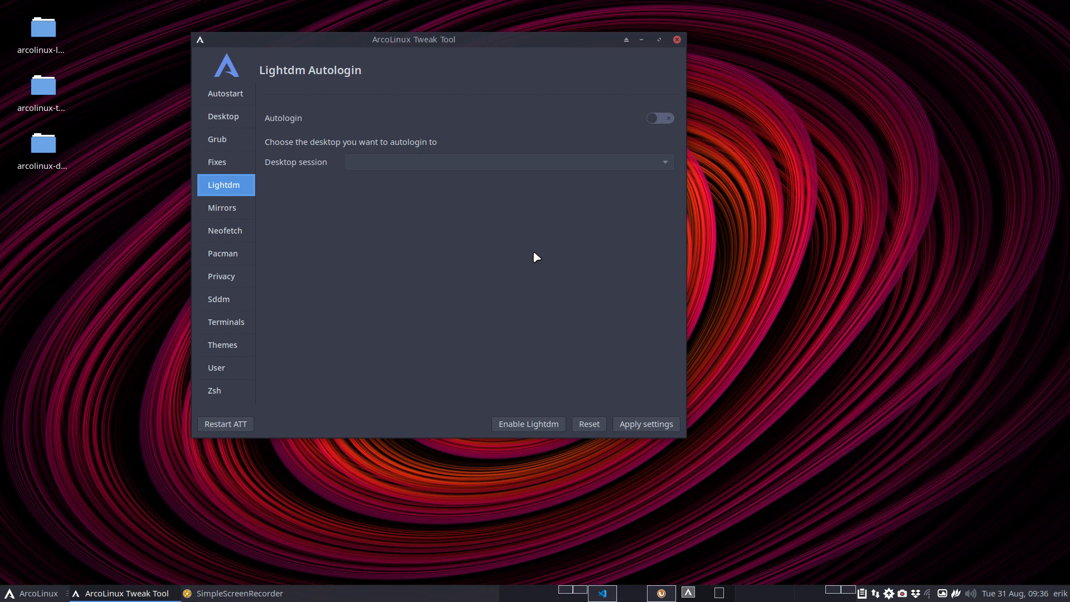
mouse_move(402, 141)
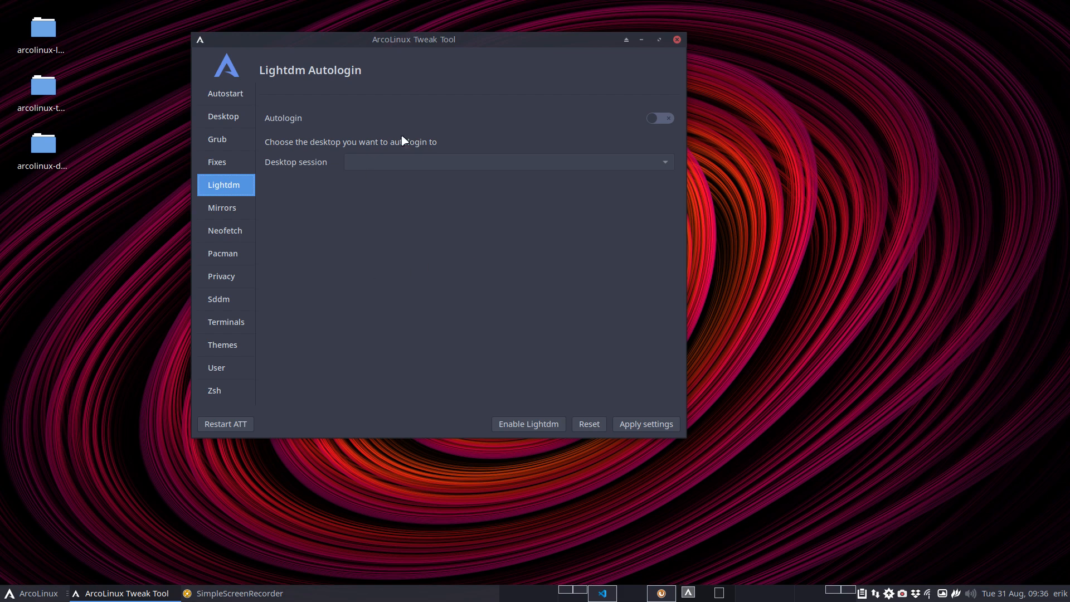
mouse_move(510, 331)
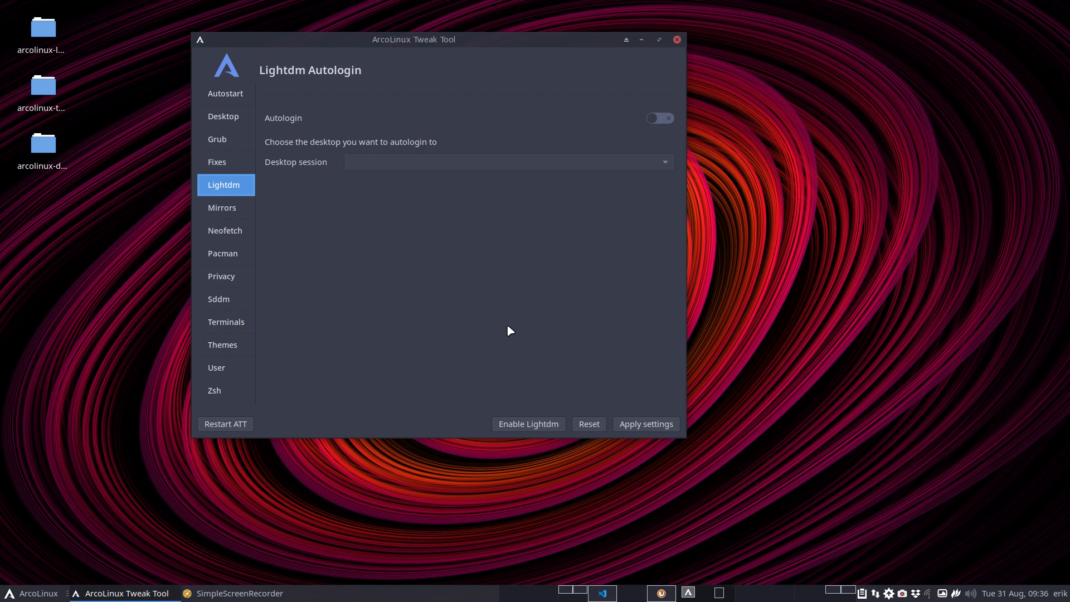
mouse_move(510, 332)
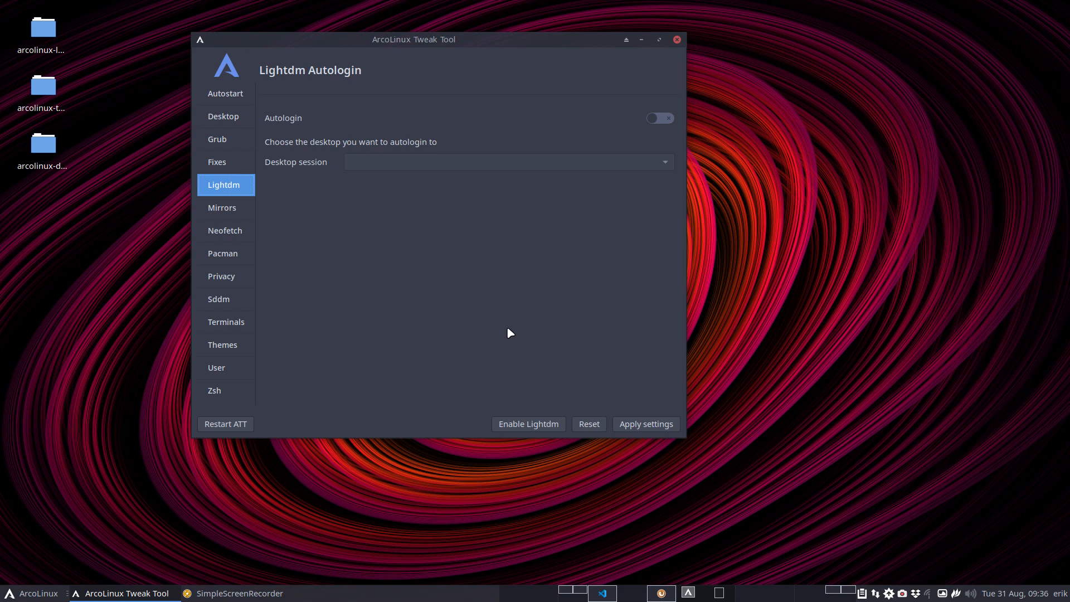
mouse_move(539, 292)
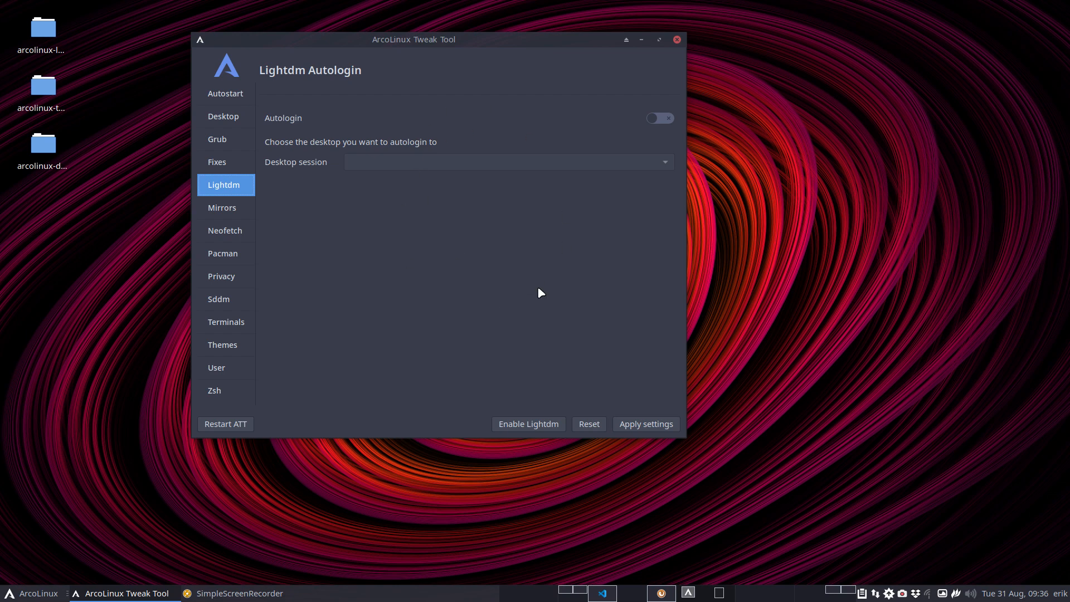
mouse_move(538, 294)
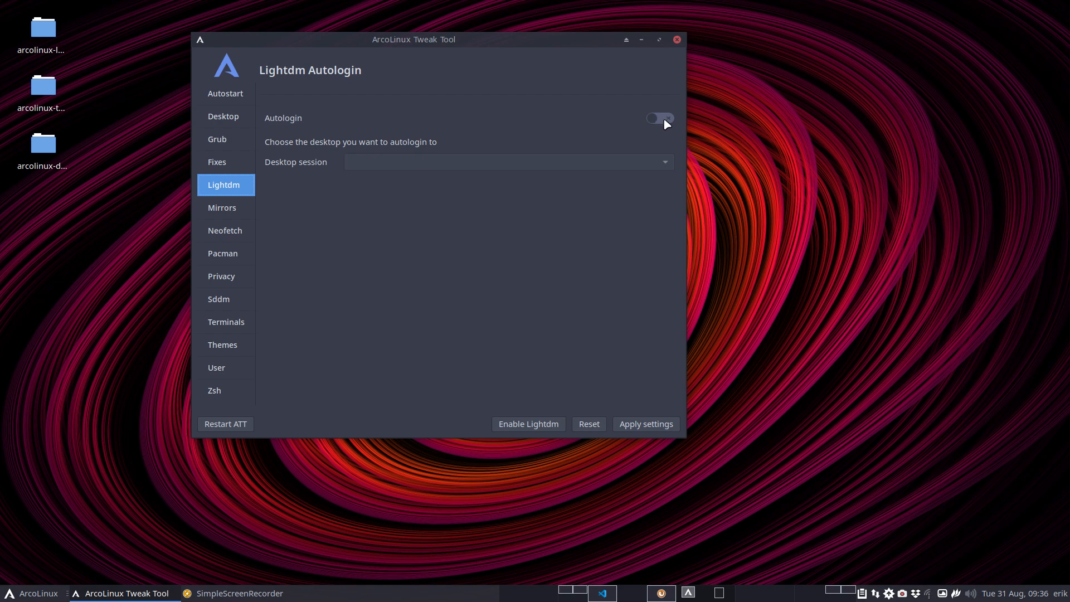
mouse_move(554, 170)
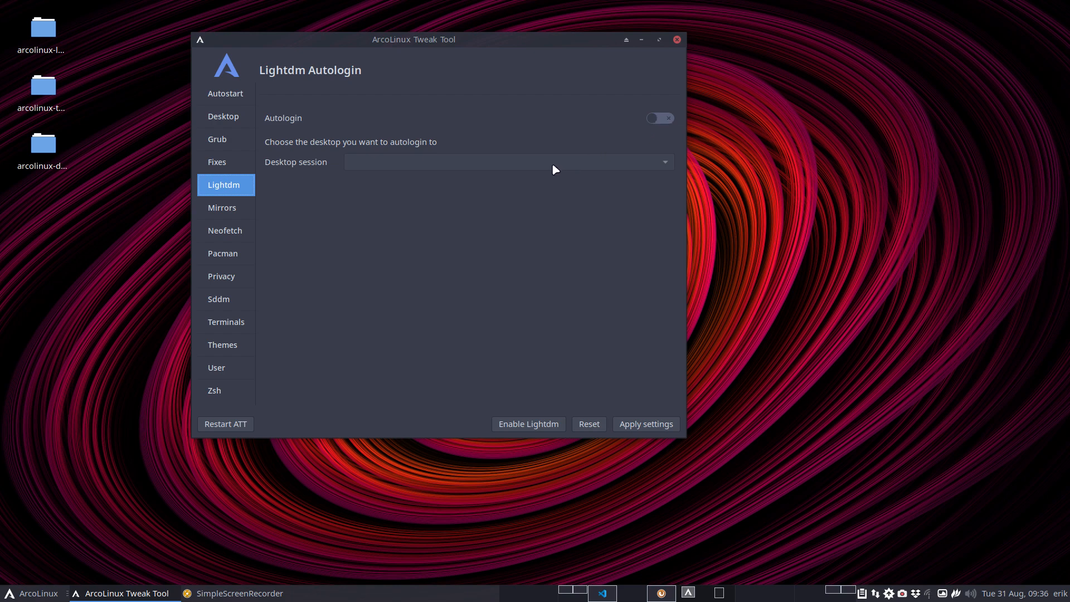
click(221, 207)
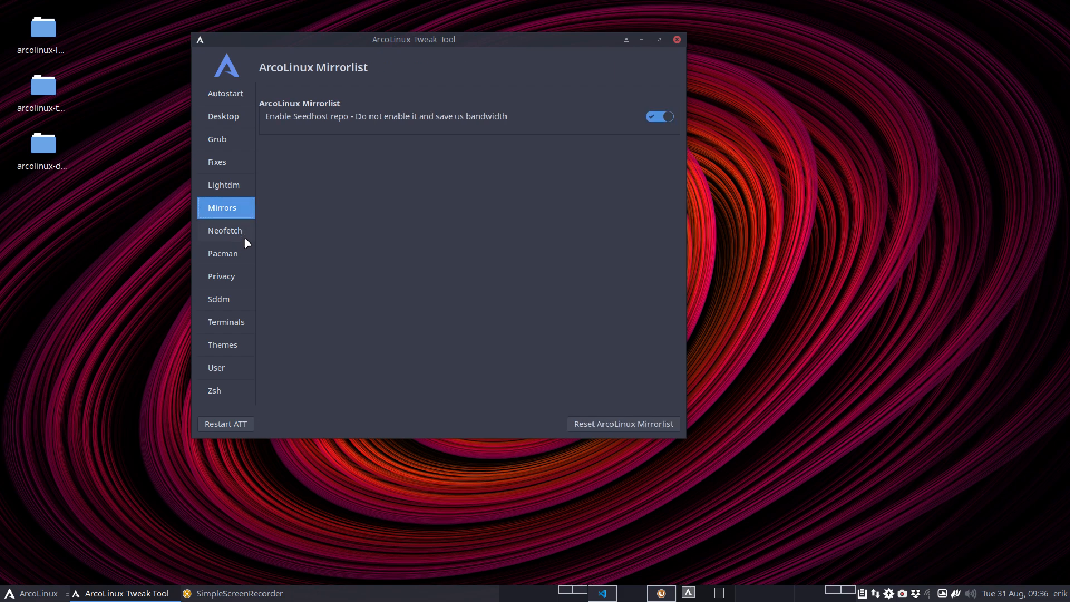
click(225, 230)
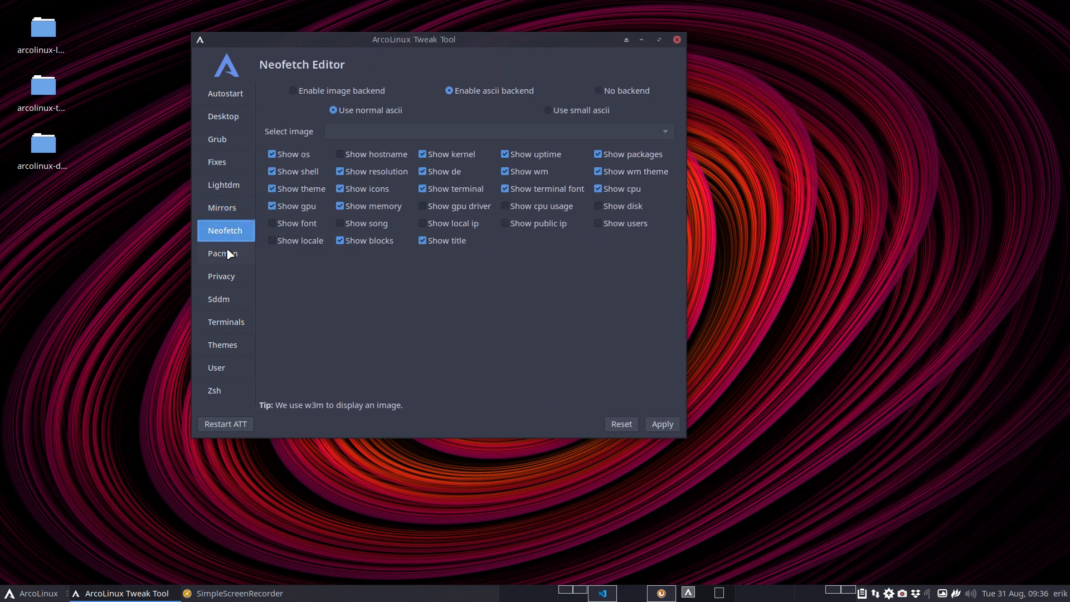
click(222, 253)
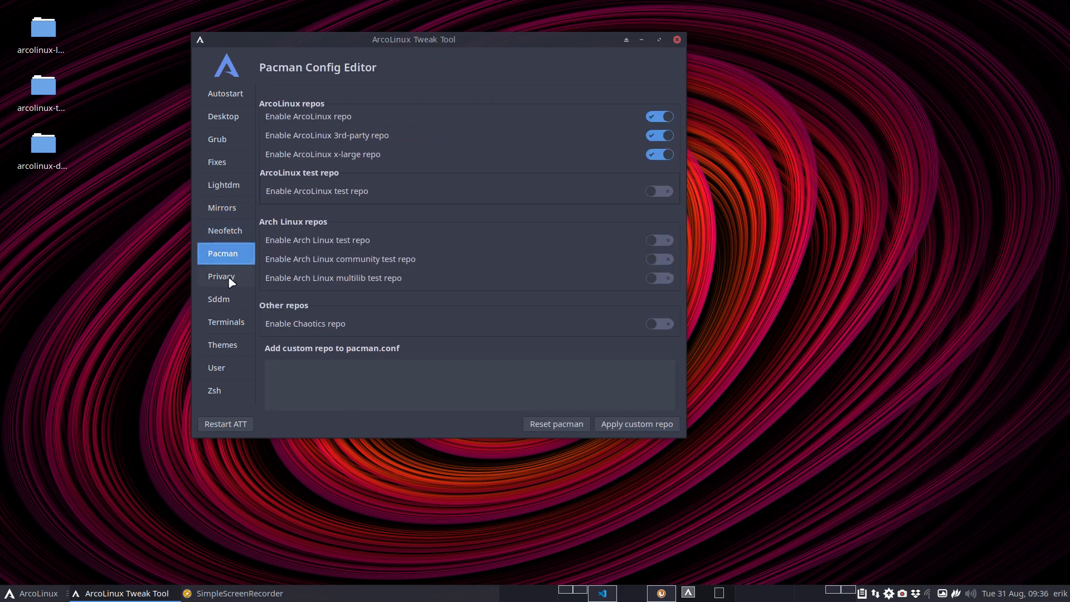
click(221, 276)
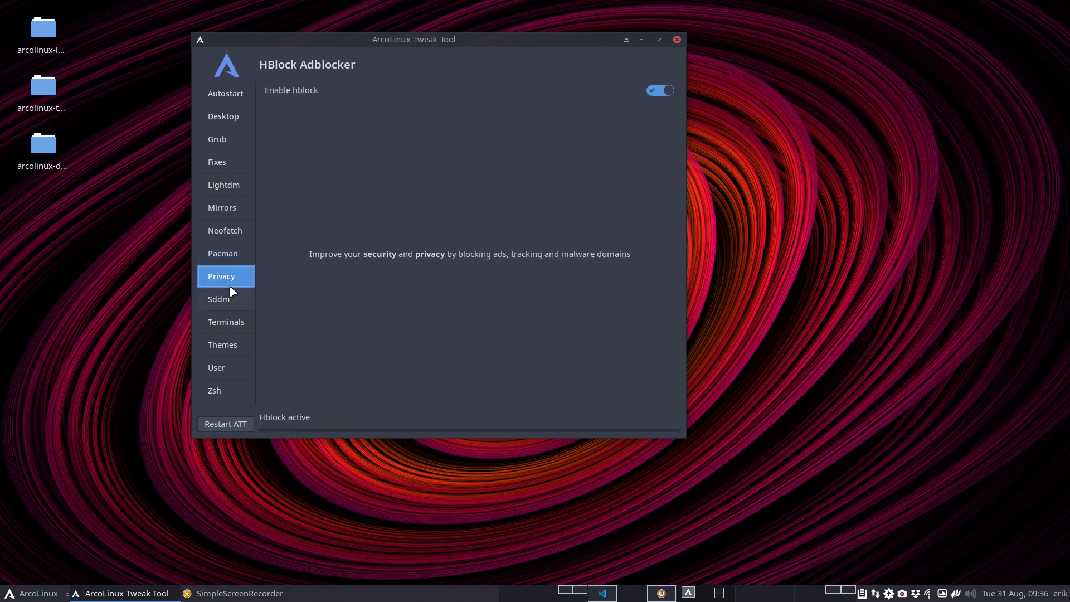
click(218, 298)
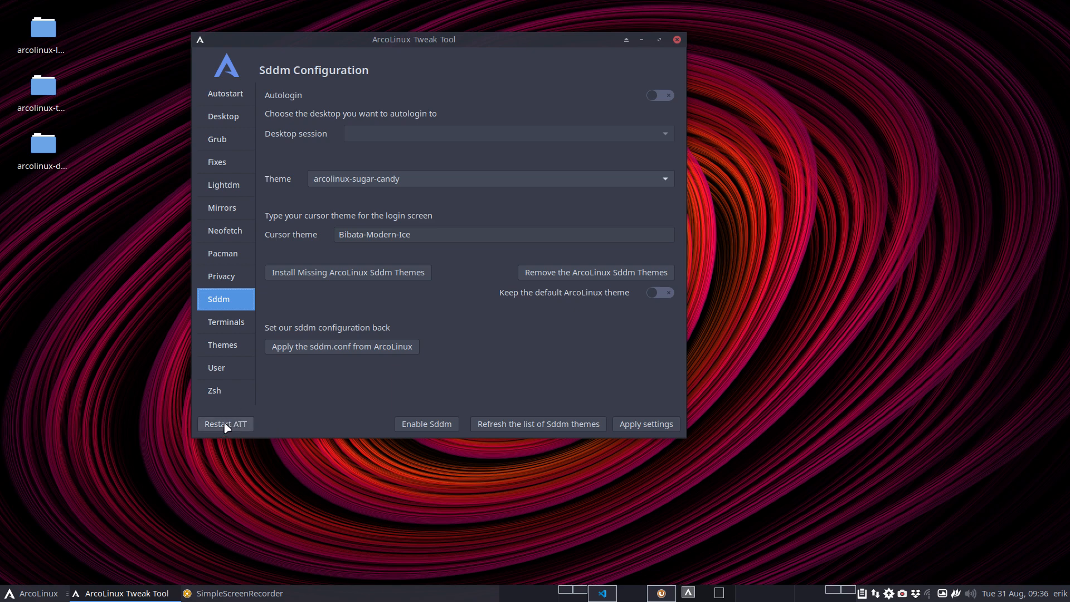
mouse_move(389, 253)
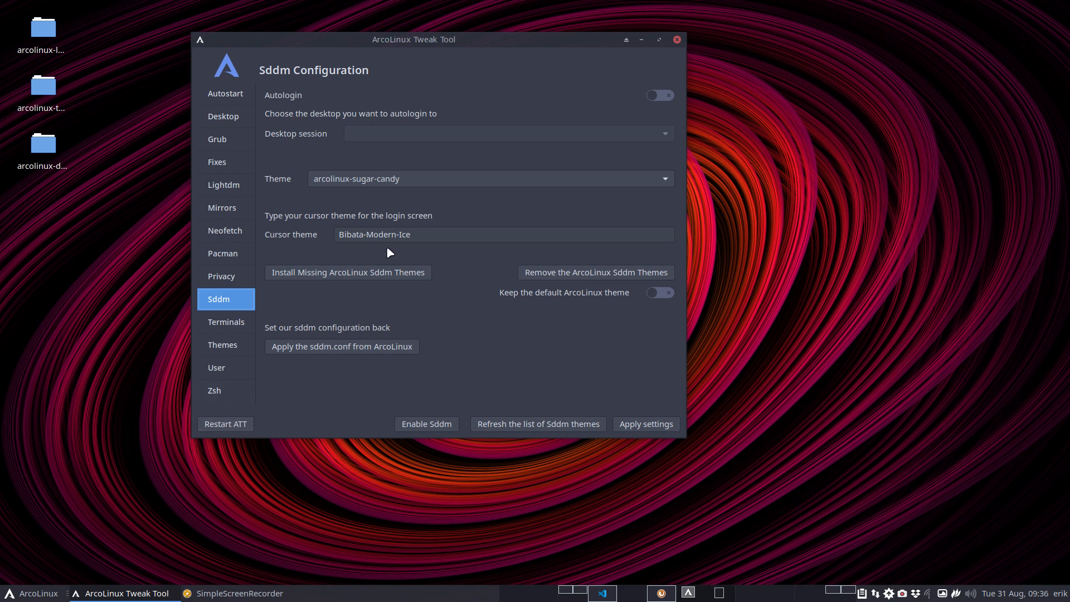
- Keep the arcolinux-sugar-candy SDDM theme, enable autologin into xfce and apply the settings
click(490, 178)
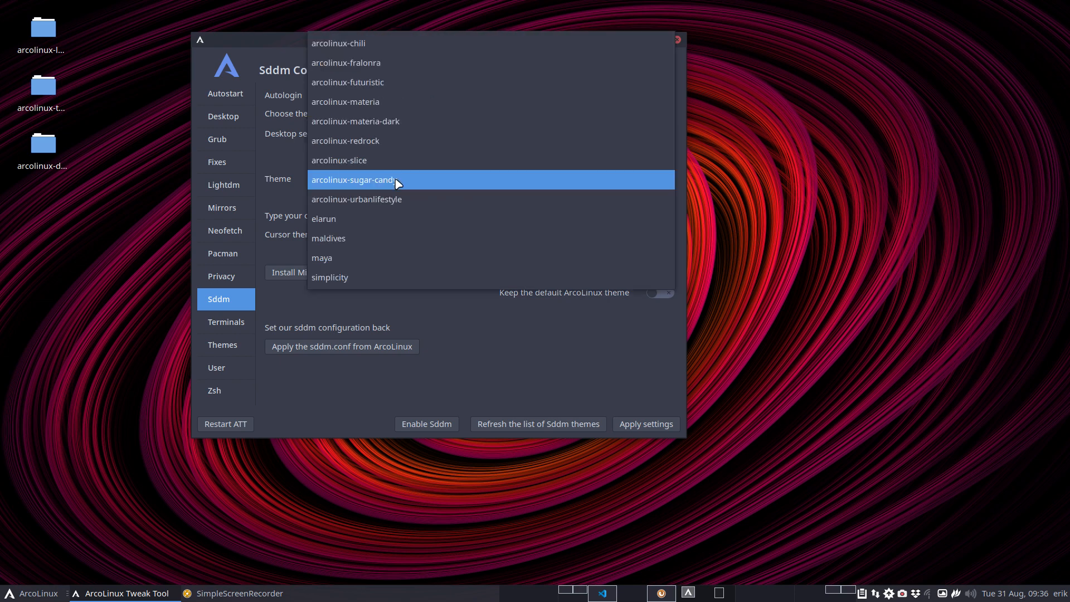
click(354, 180)
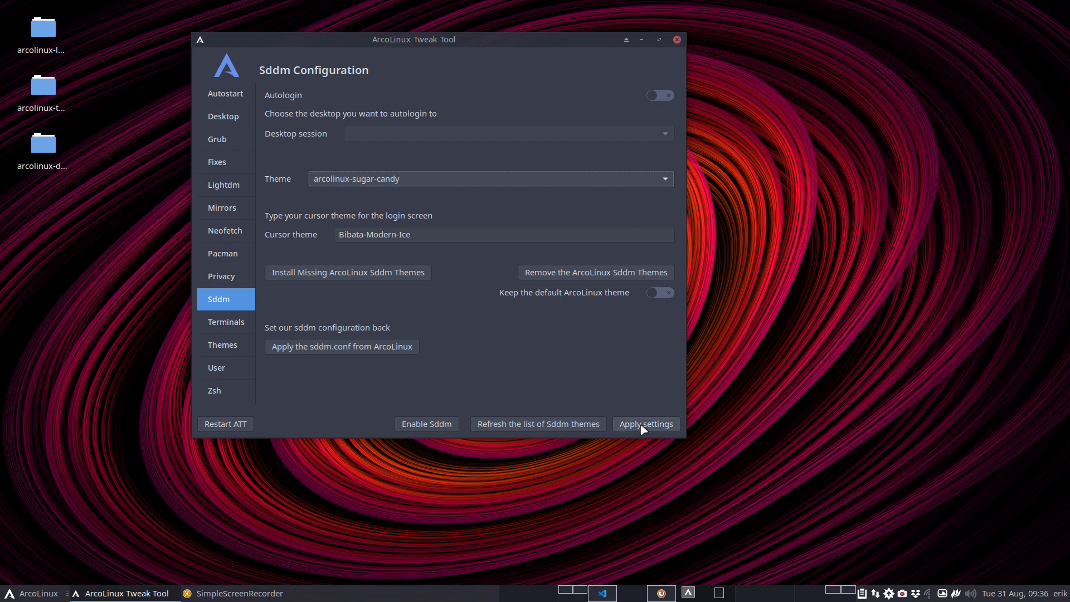
click(659, 95)
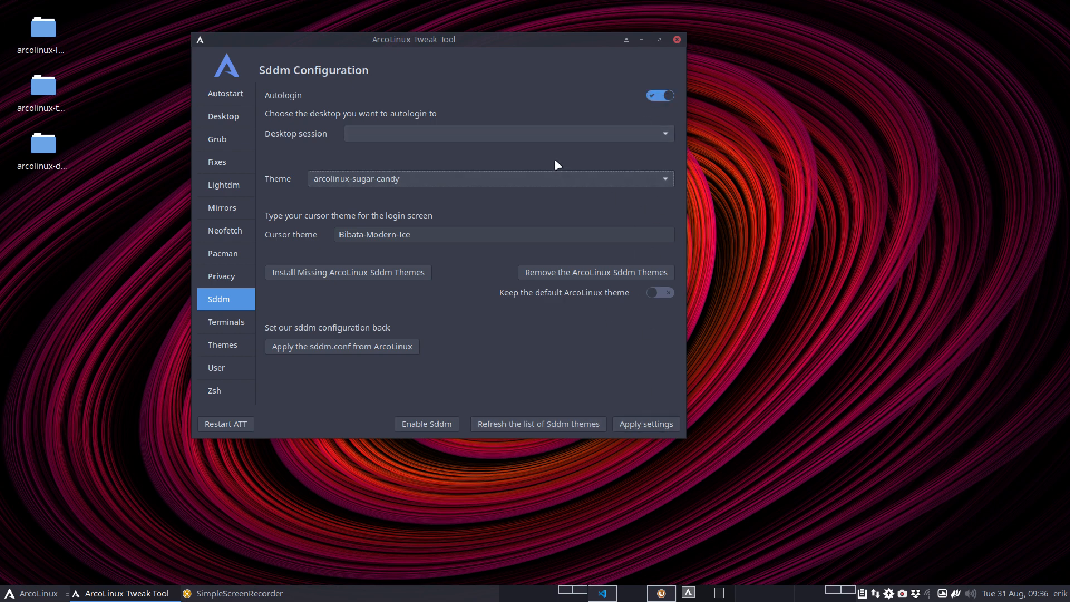
click(508, 134)
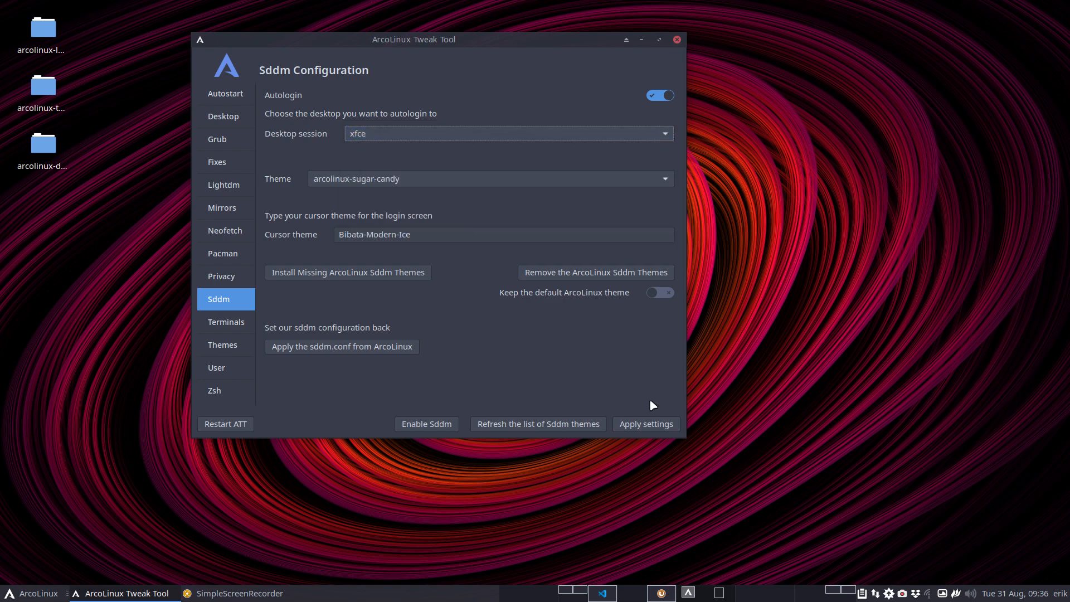
click(645, 423)
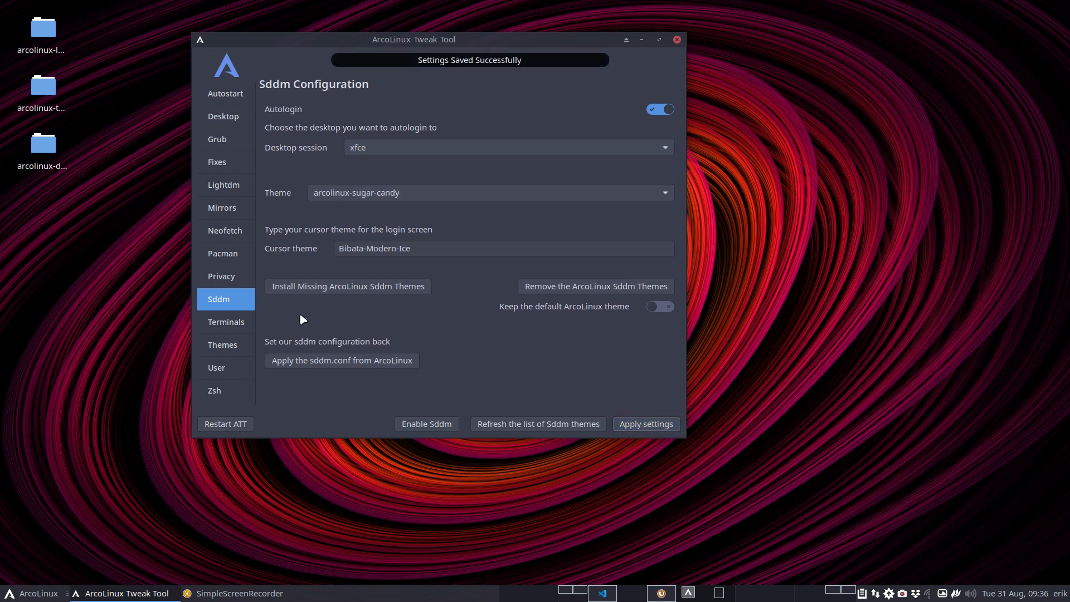
click(226, 322)
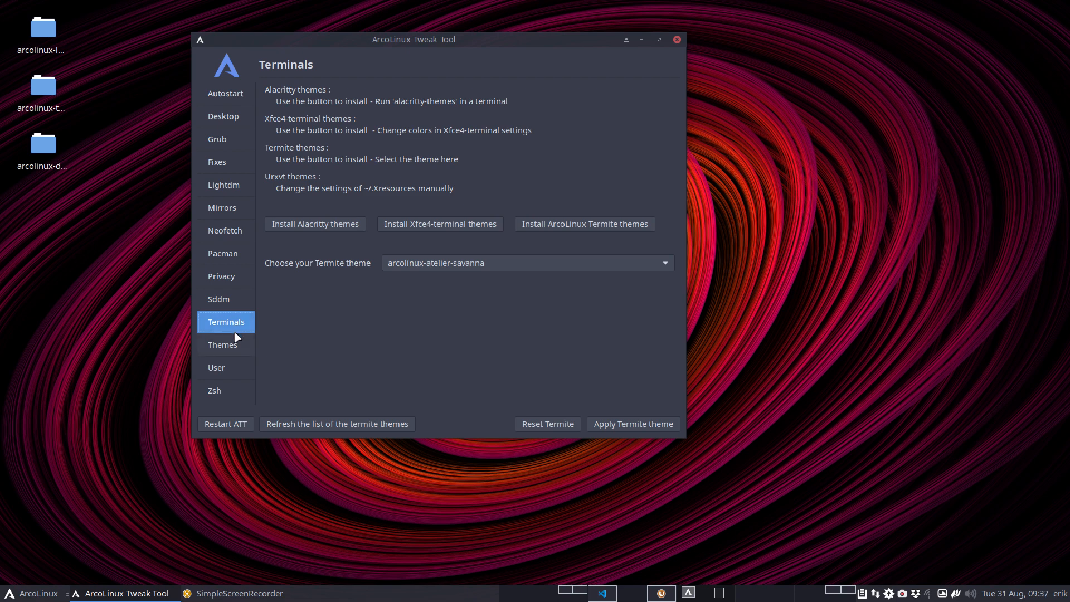
- Pass through Themes to the Zsh themes page and launch a urxvt terminal
click(225, 344)
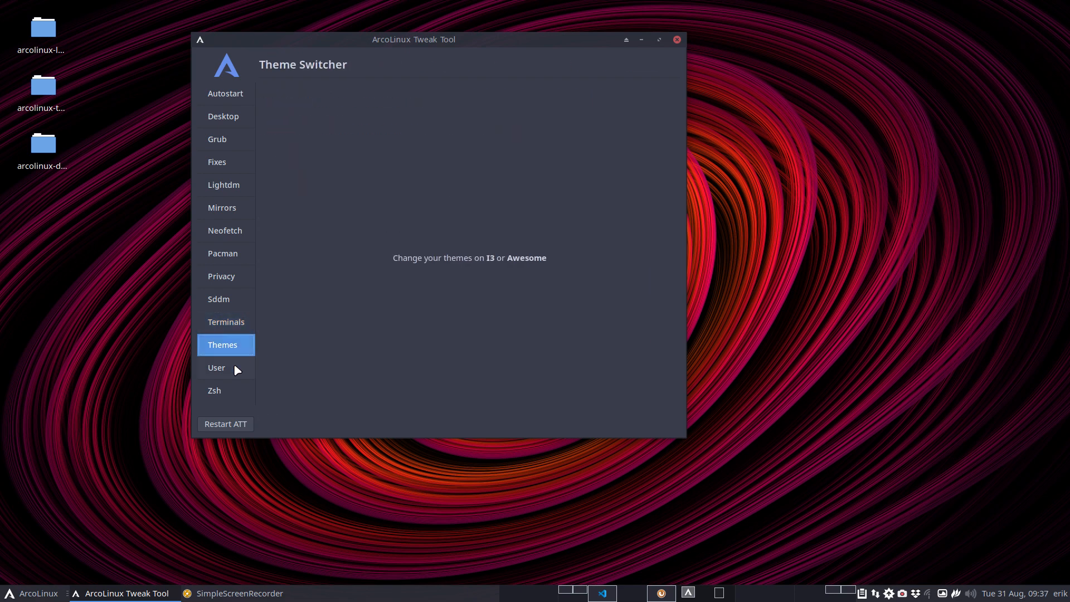
click(225, 390)
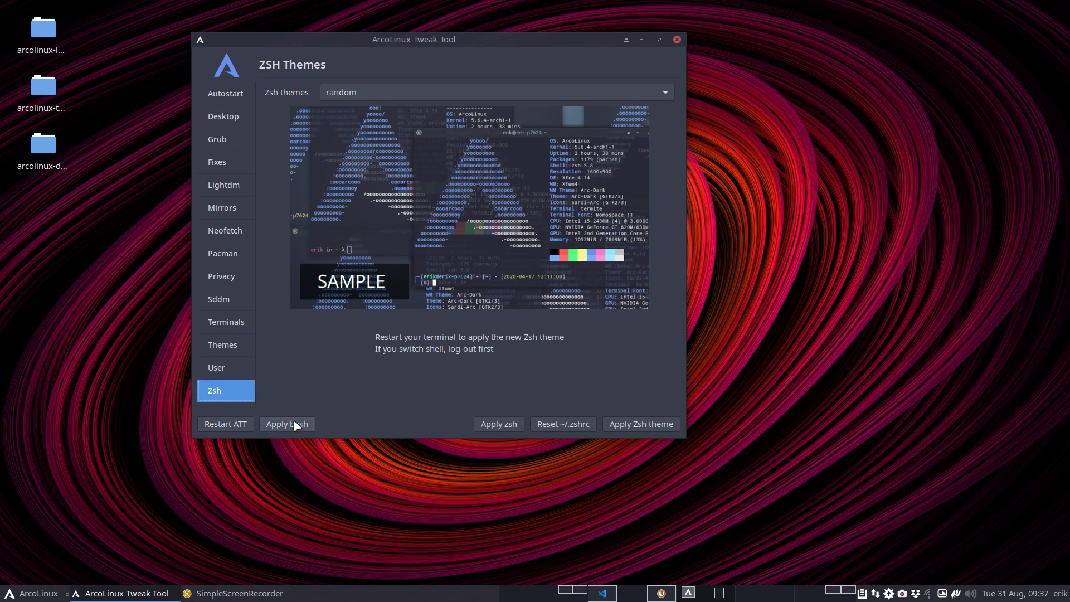
click(287, 423)
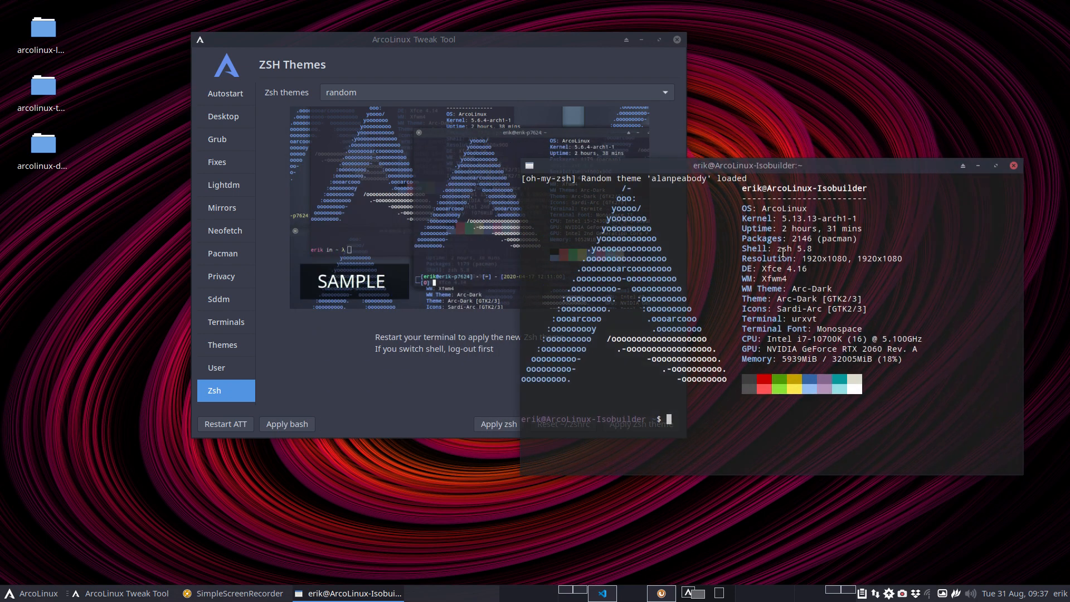
- Try pacman completions for 'sudo pacman-key --' and 'sudo pacman -S' in the terminal
double_click(783, 249)
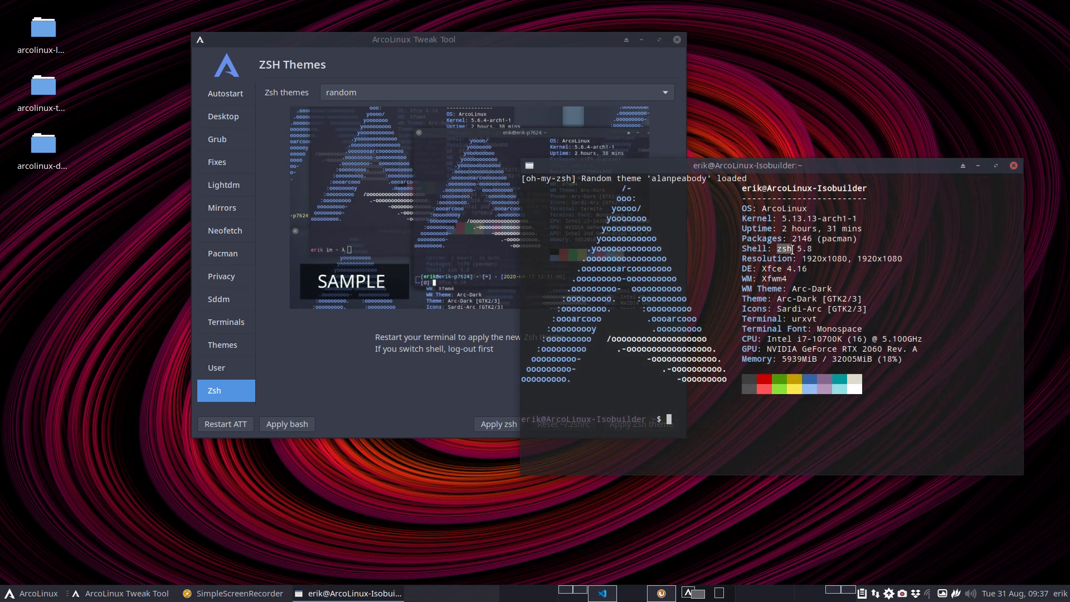
text(sudo)
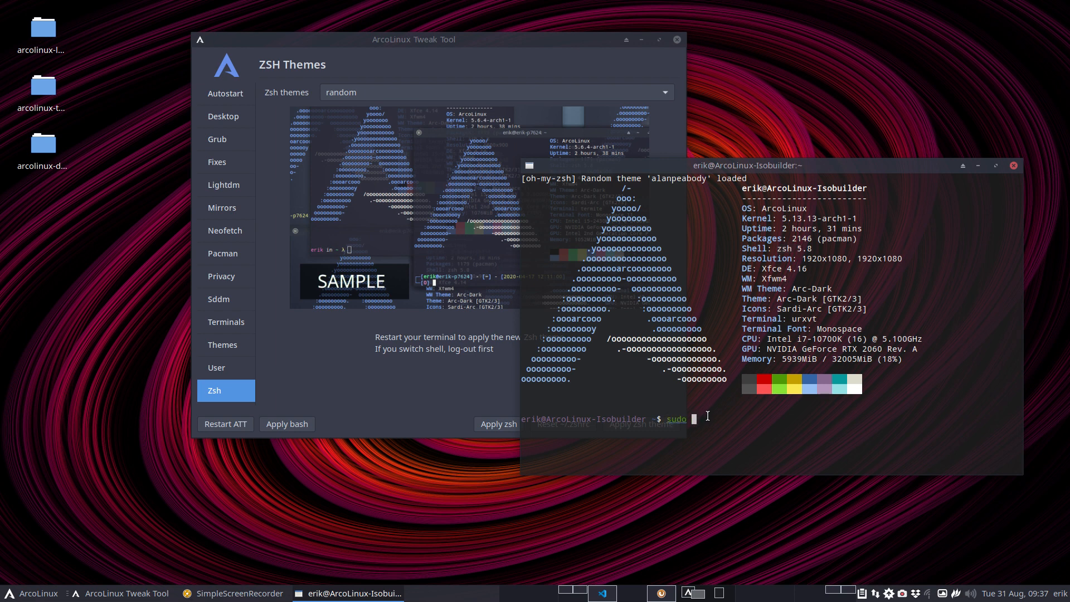
text(pacman)
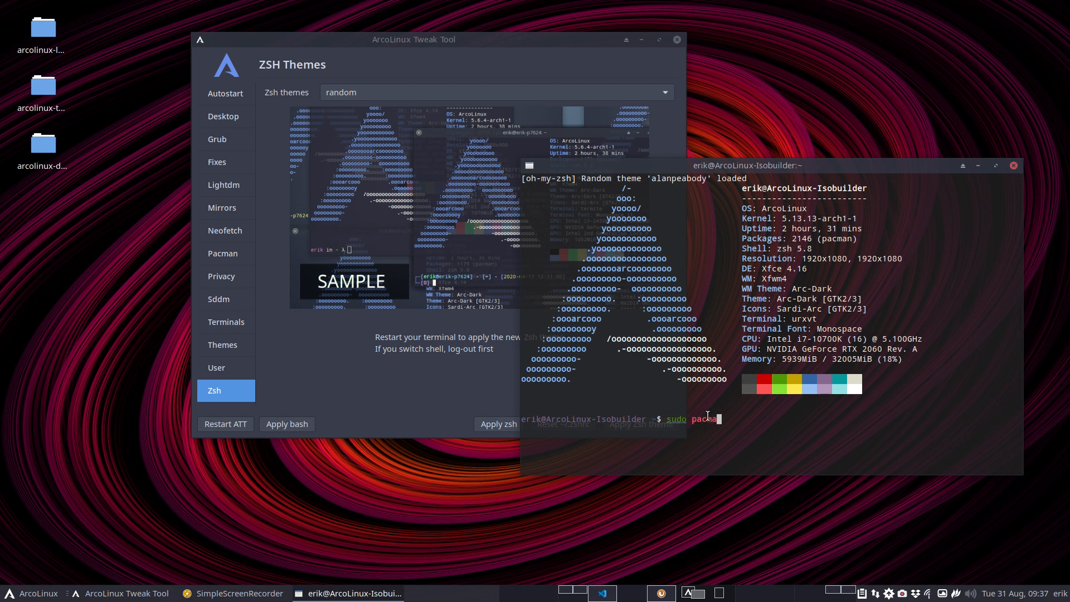
text(-key)
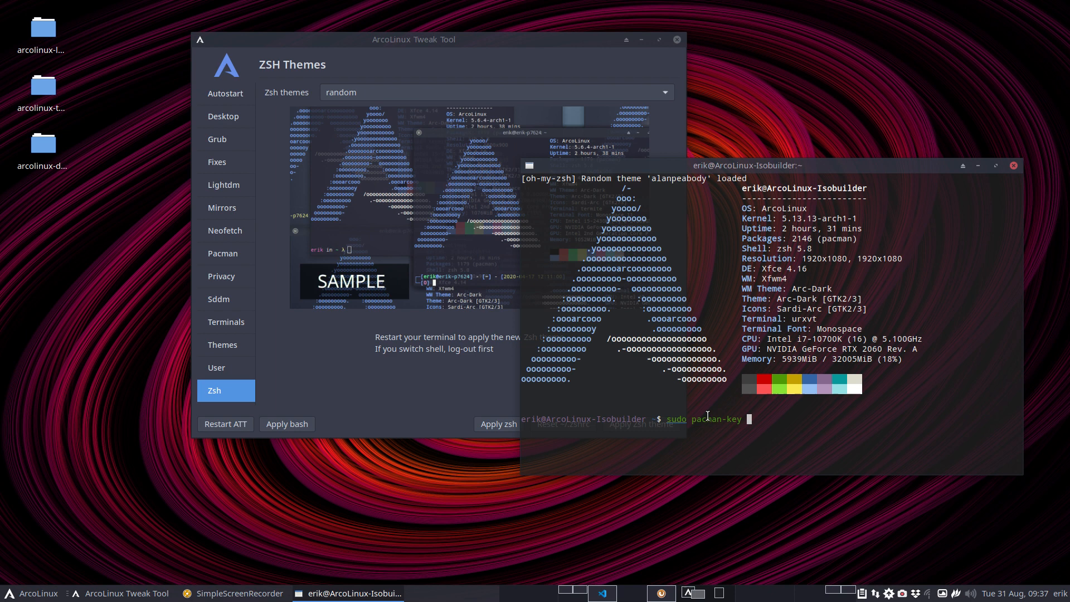
text(--)
text(sudo)
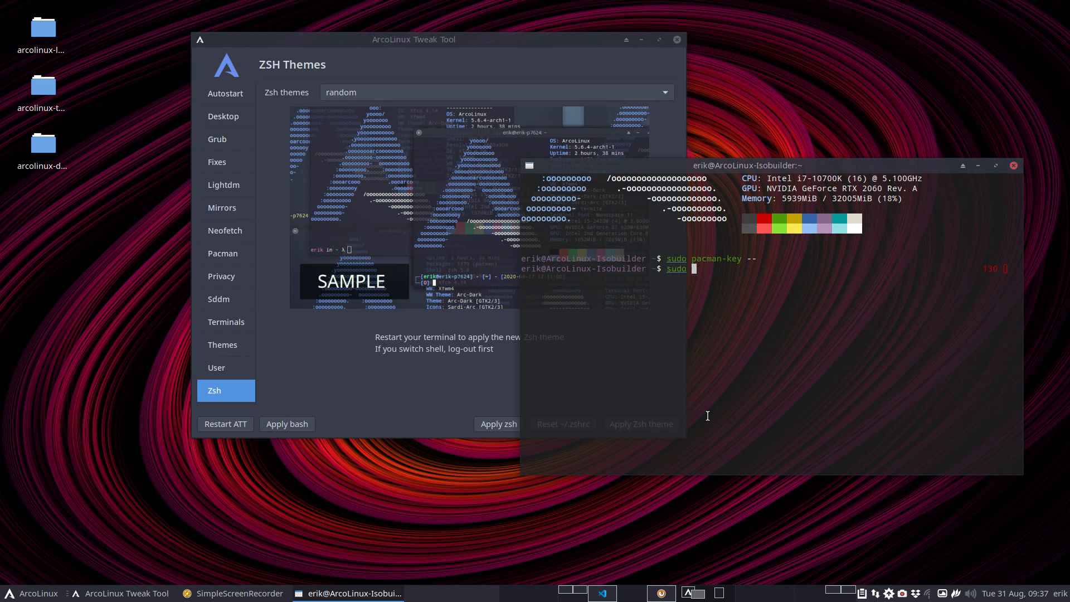
text(pacman -)
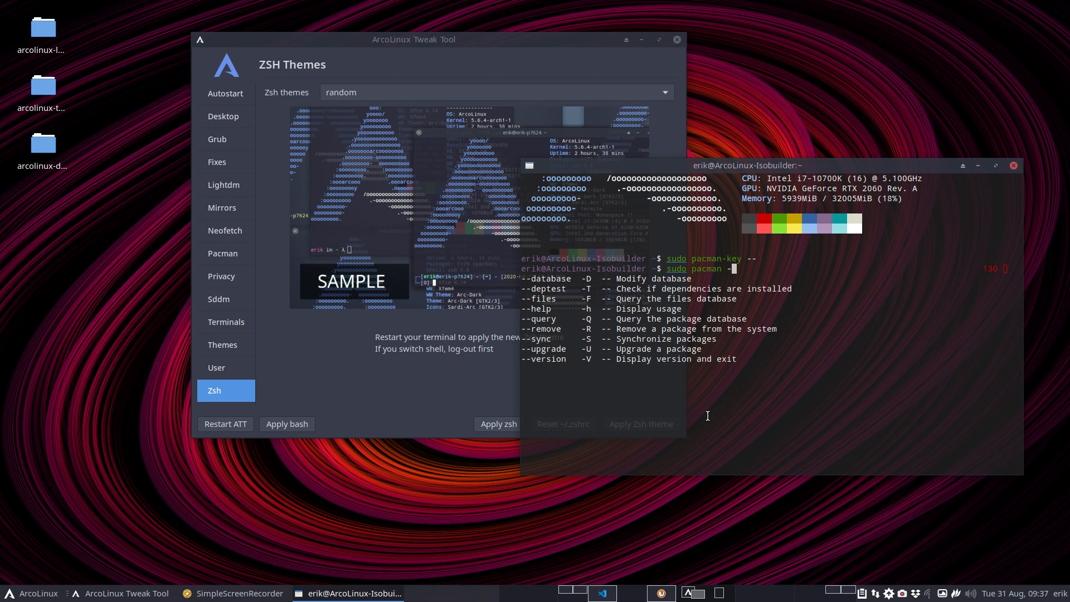
text(S)
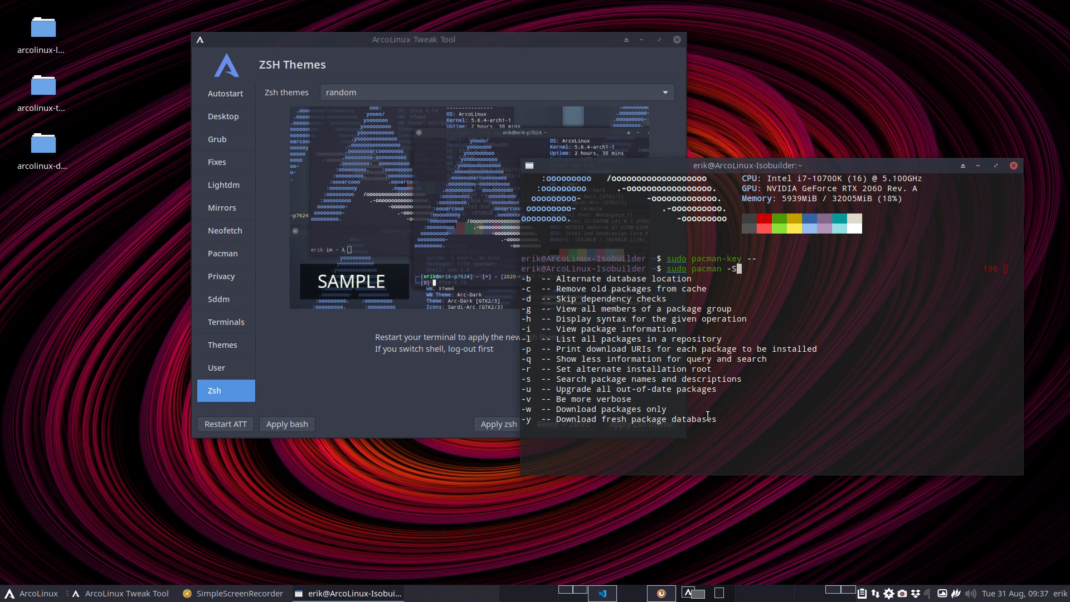
- Run 'sudo pacman -Qc firefox' (no changelog available) and close the terminal
key(BackSpace)
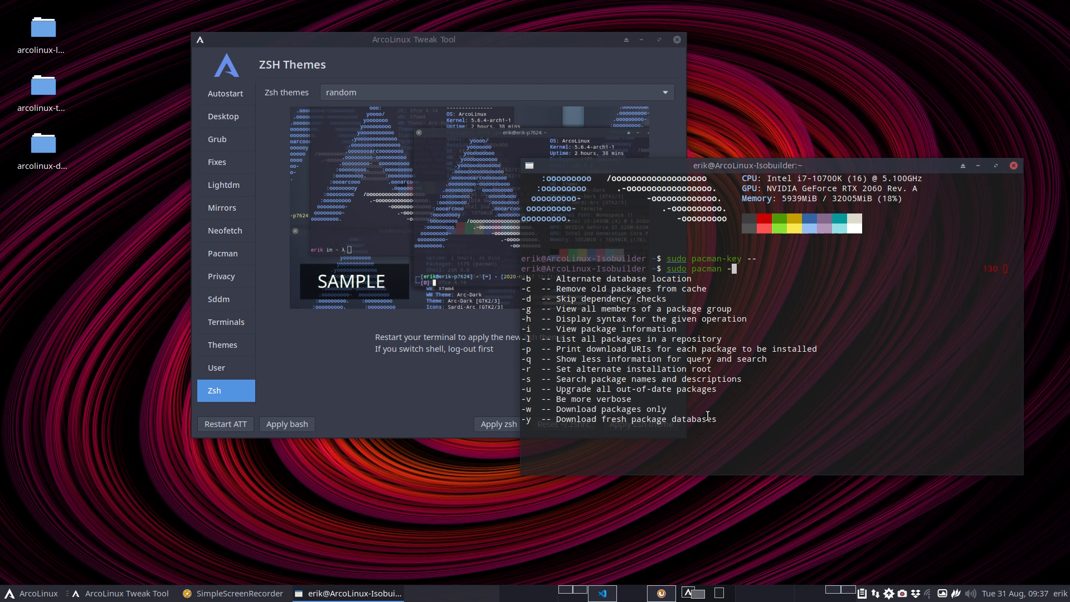
text(Qc firefox)
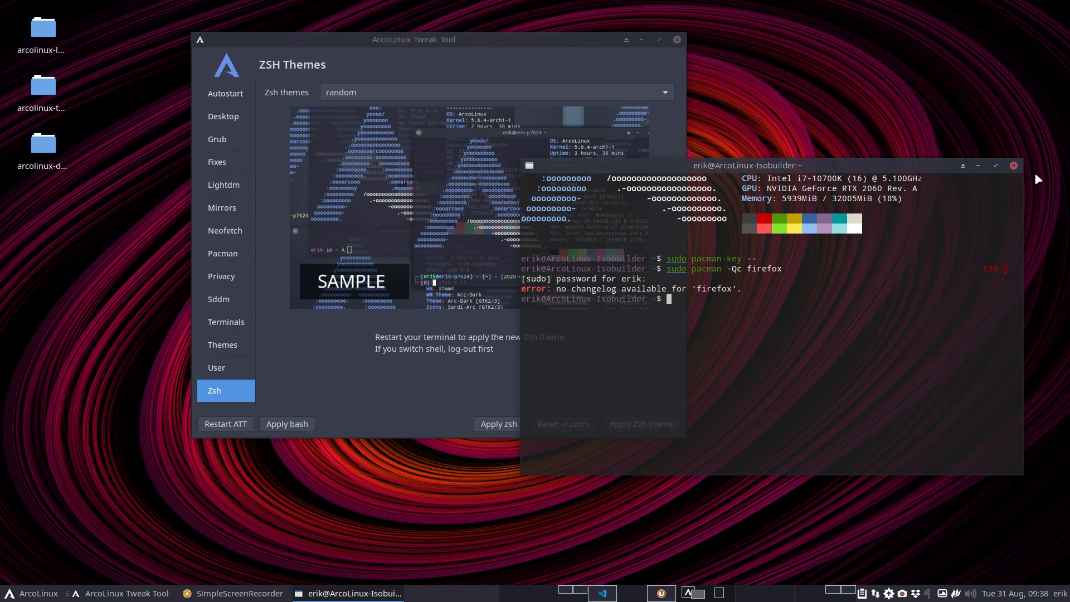
click(1012, 165)
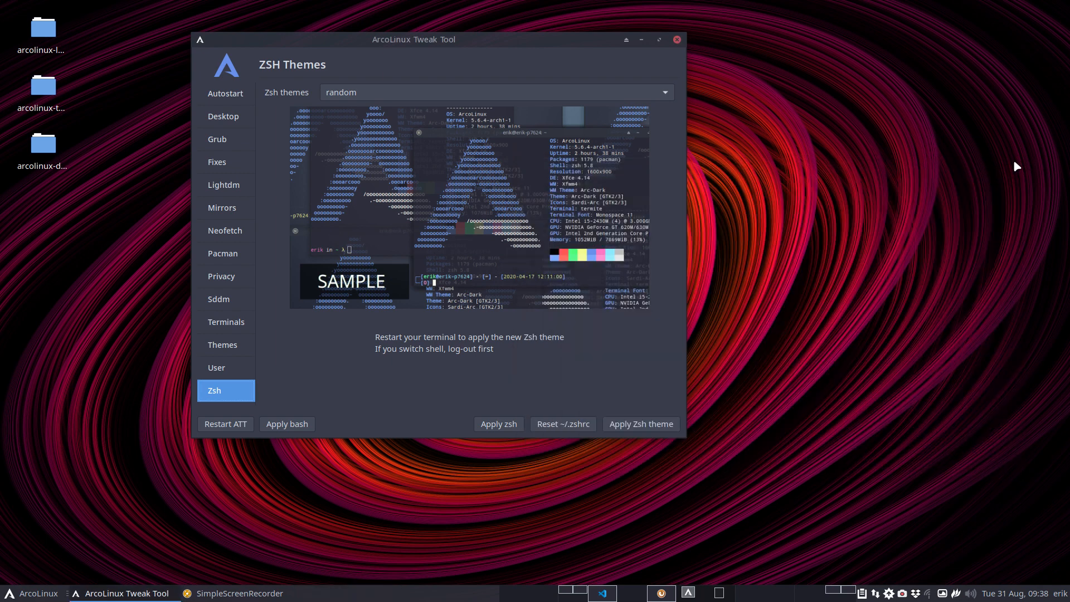
mouse_move(493, 416)
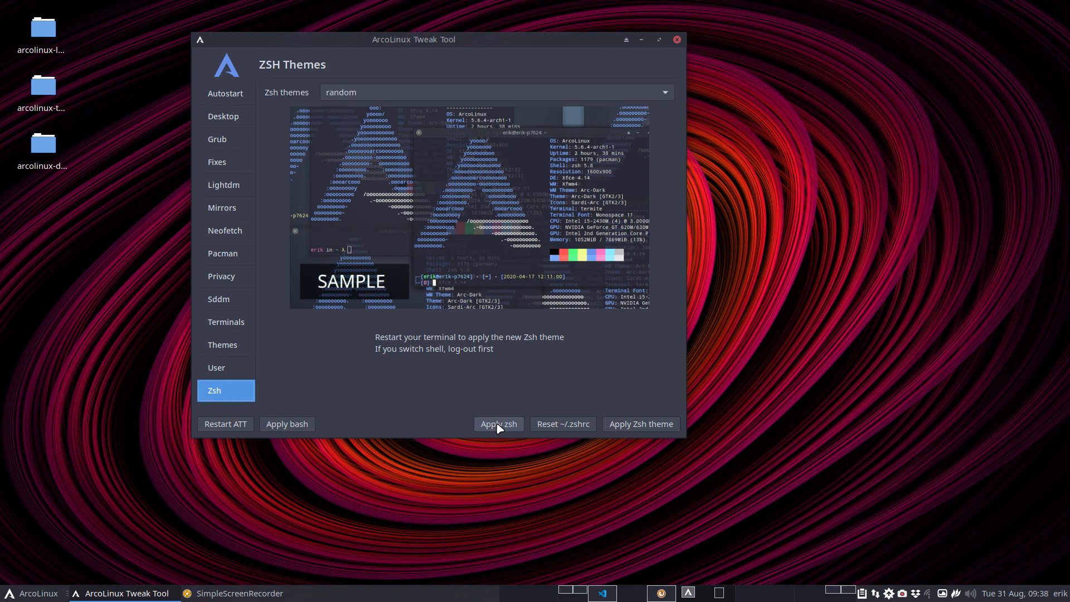
mouse_move(786, 356)
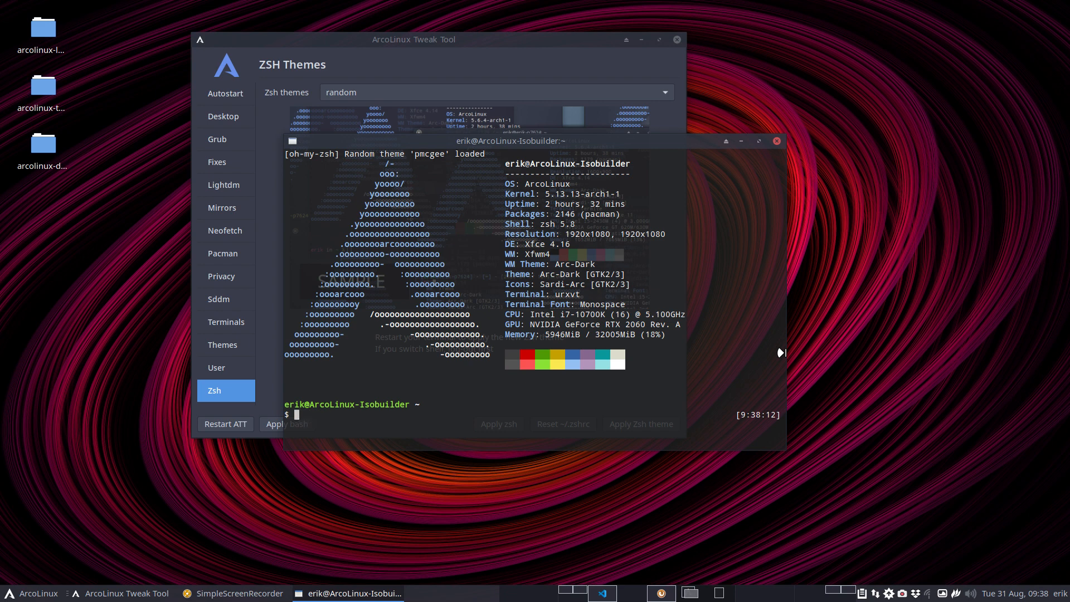
text(tobash)
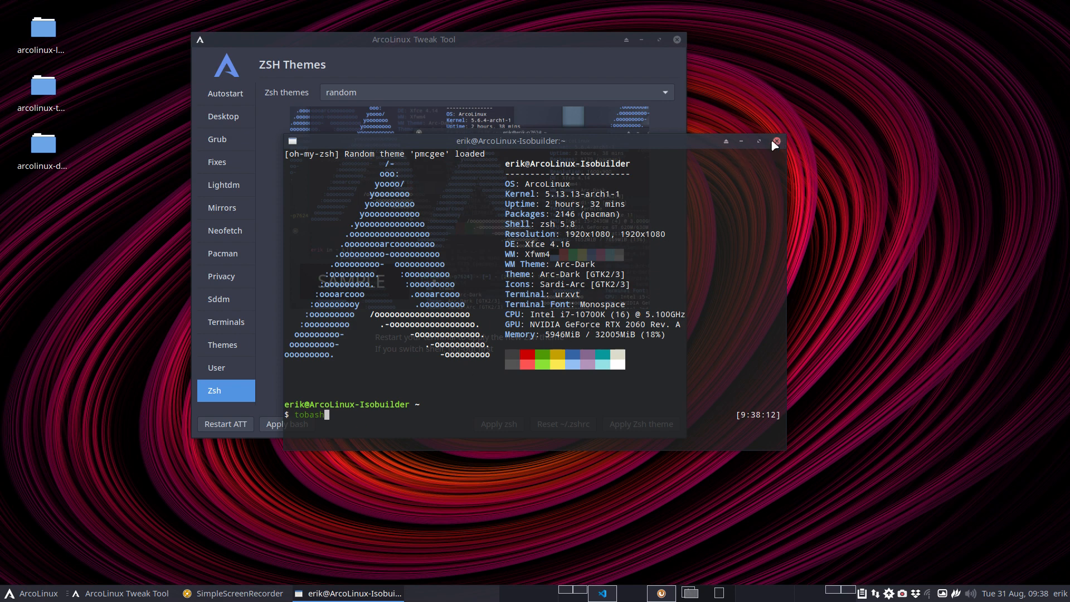
click(775, 140)
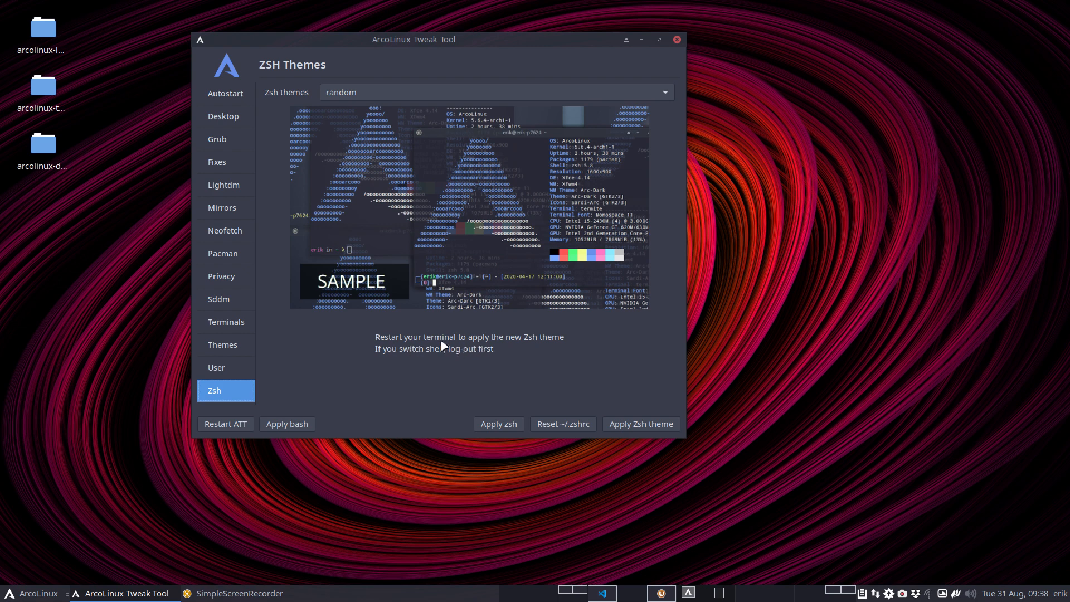
mouse_move(525, 392)
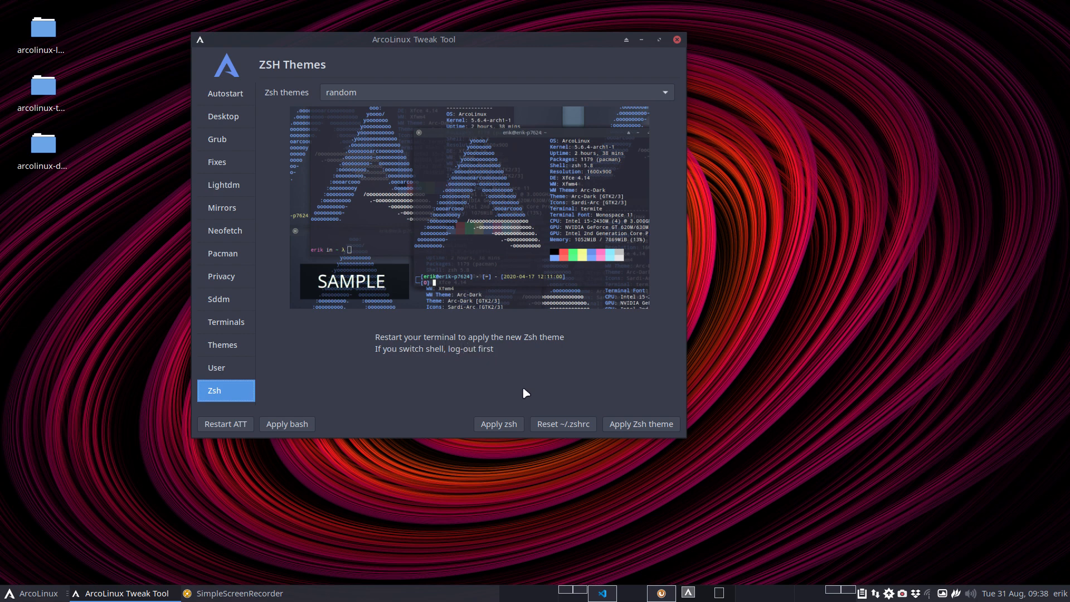
mouse_move(566, 434)
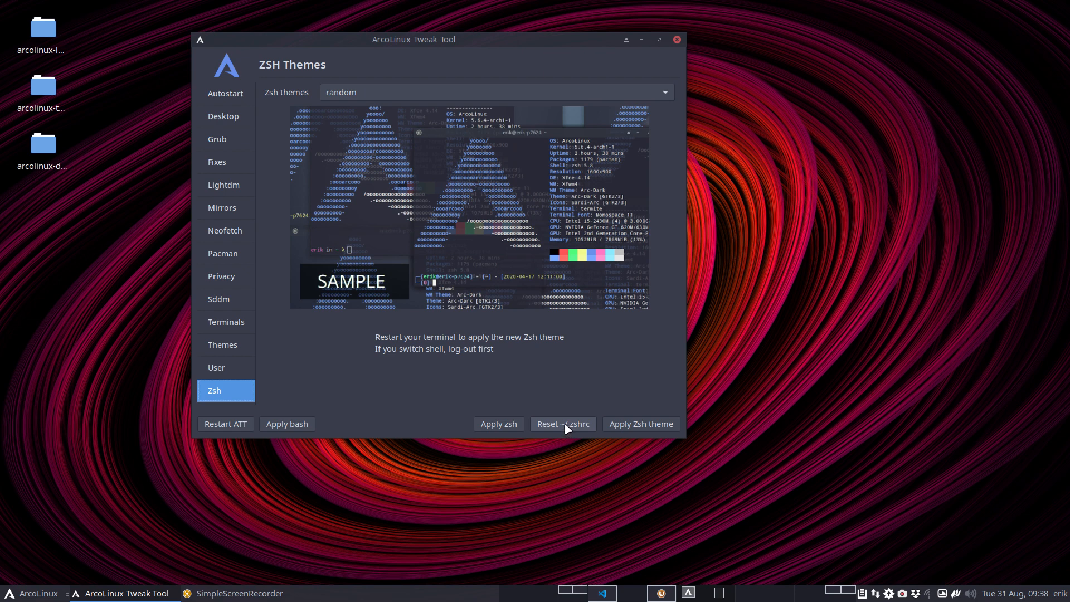
mouse_move(574, 426)
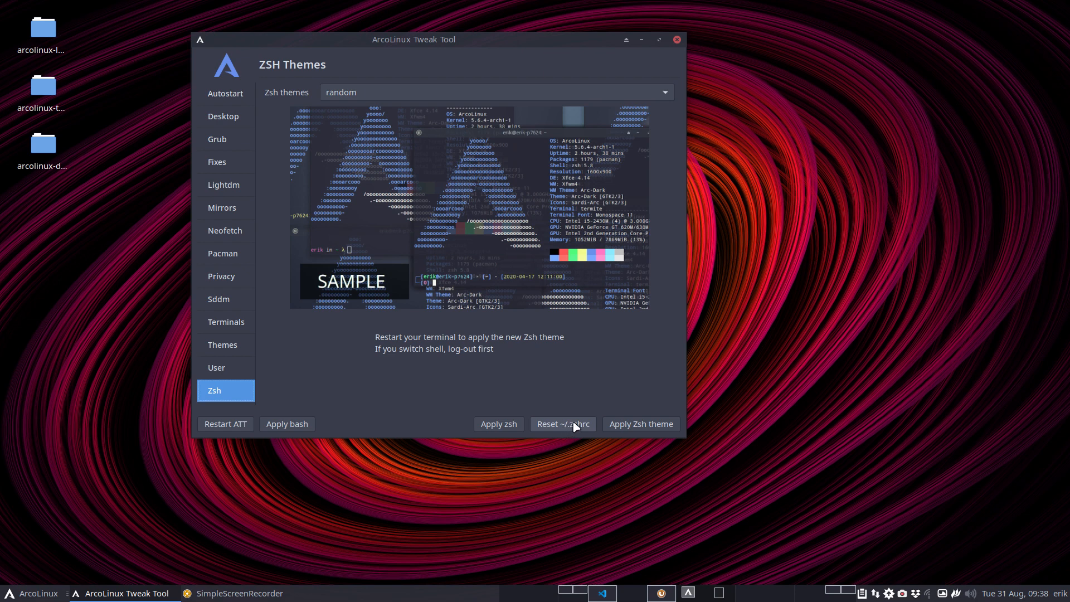
- Expand the Zsh themes list and scroll down past 'jbergantine'
click(494, 92)
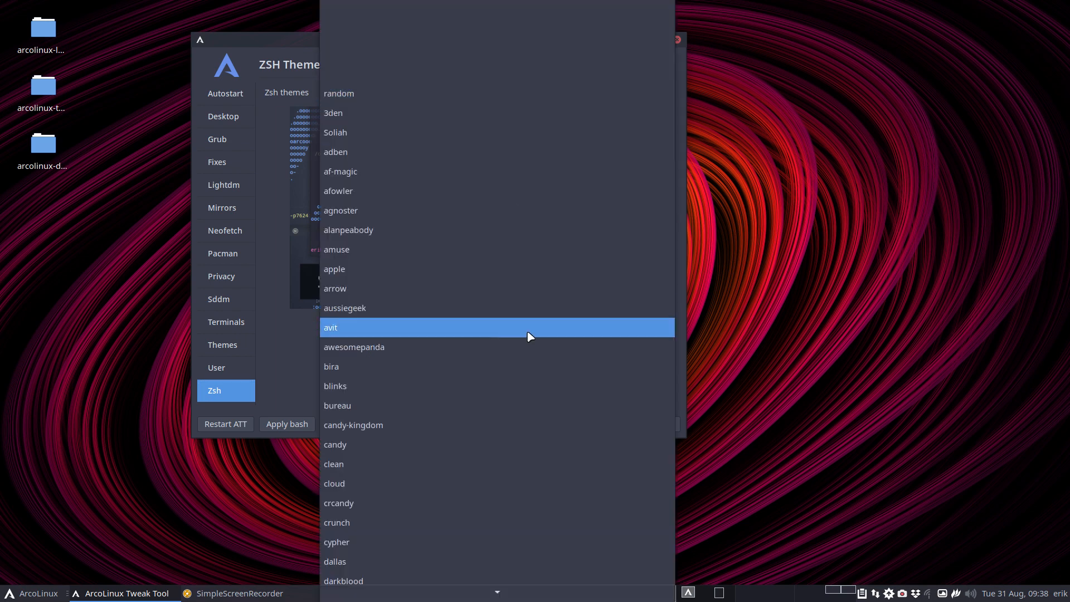
scroll(down, 3)
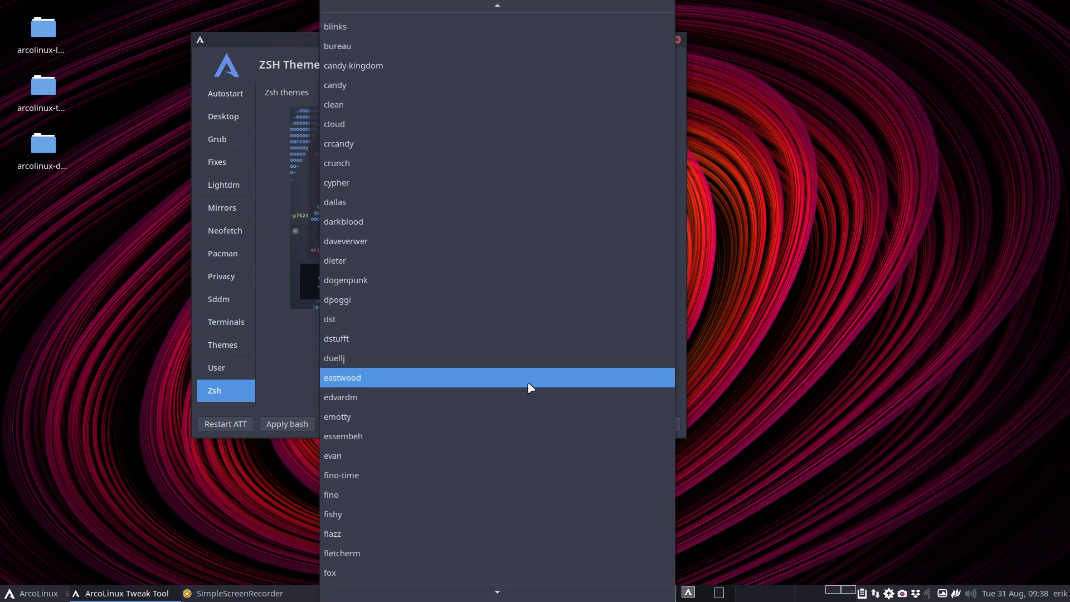
scroll(down, 3)
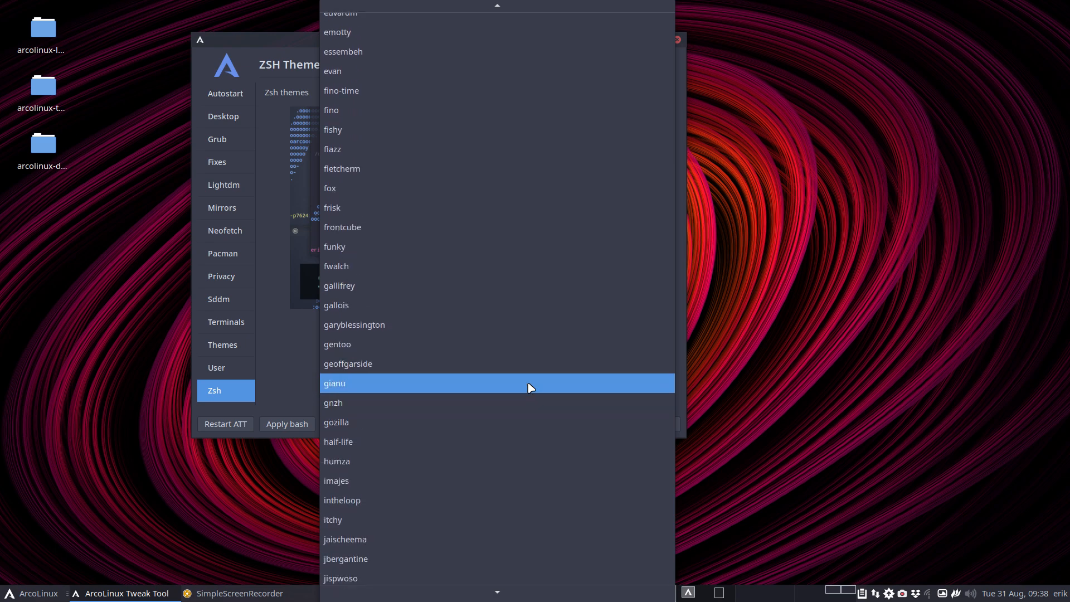
scroll(down, 3)
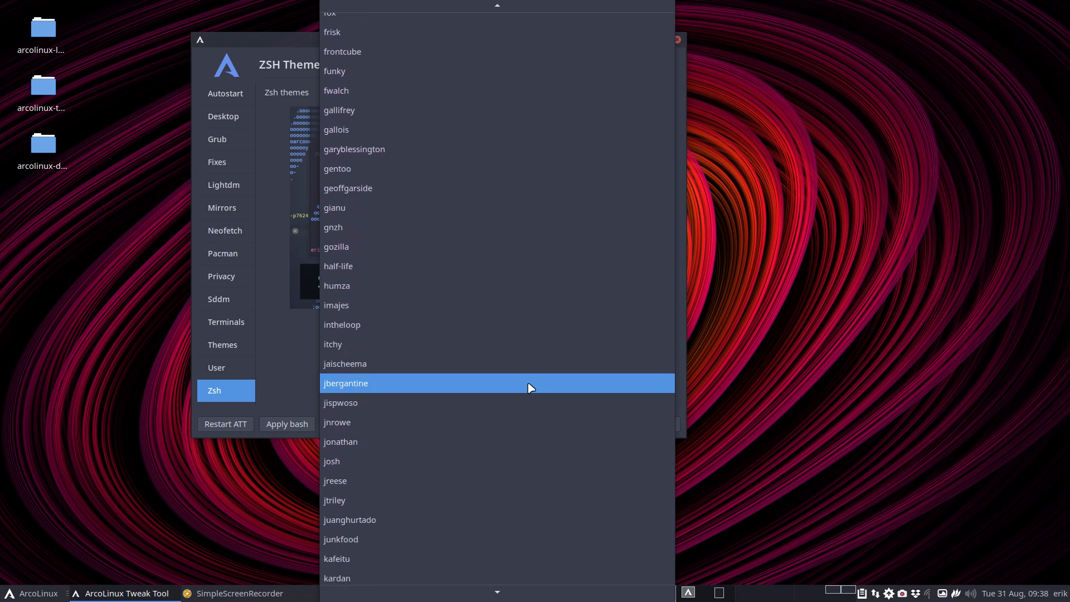
- Choose 'jonathan' as the Zsh theme and apply it
click(340, 441)
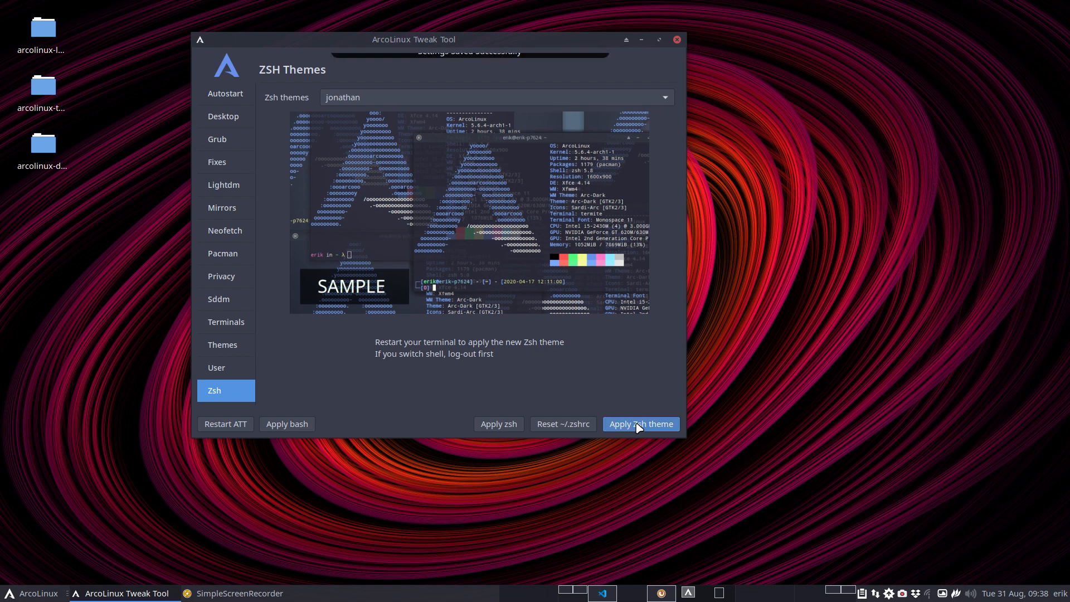
click(639, 423)
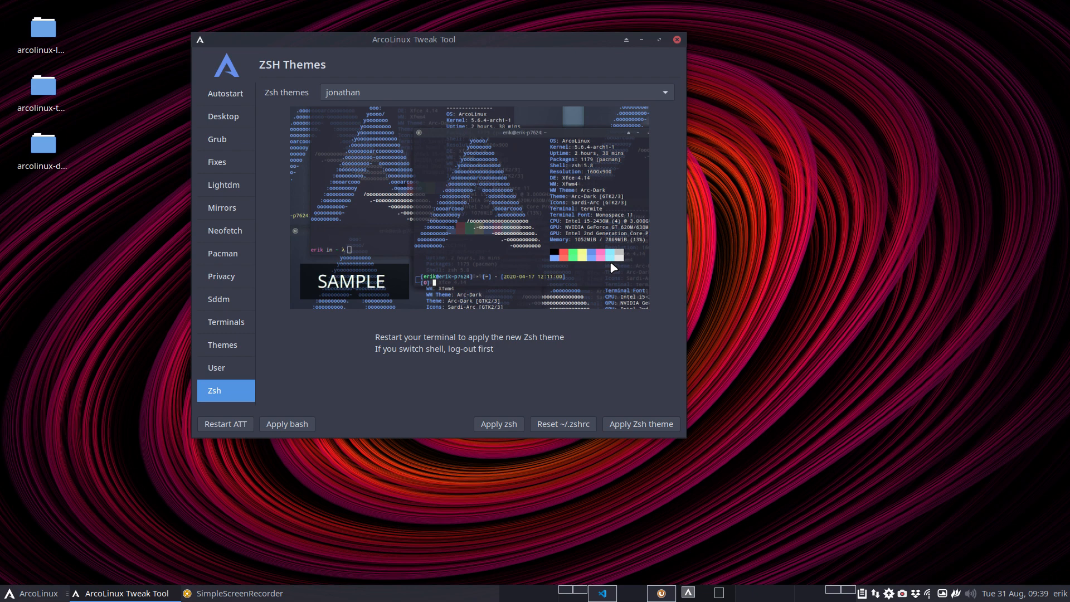
mouse_move(586, 375)
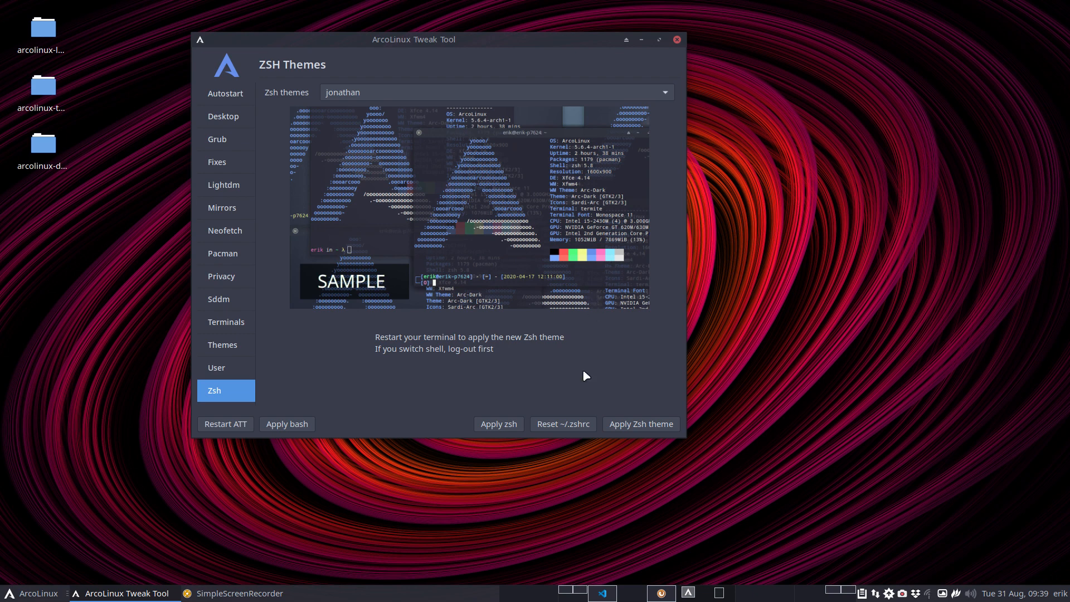